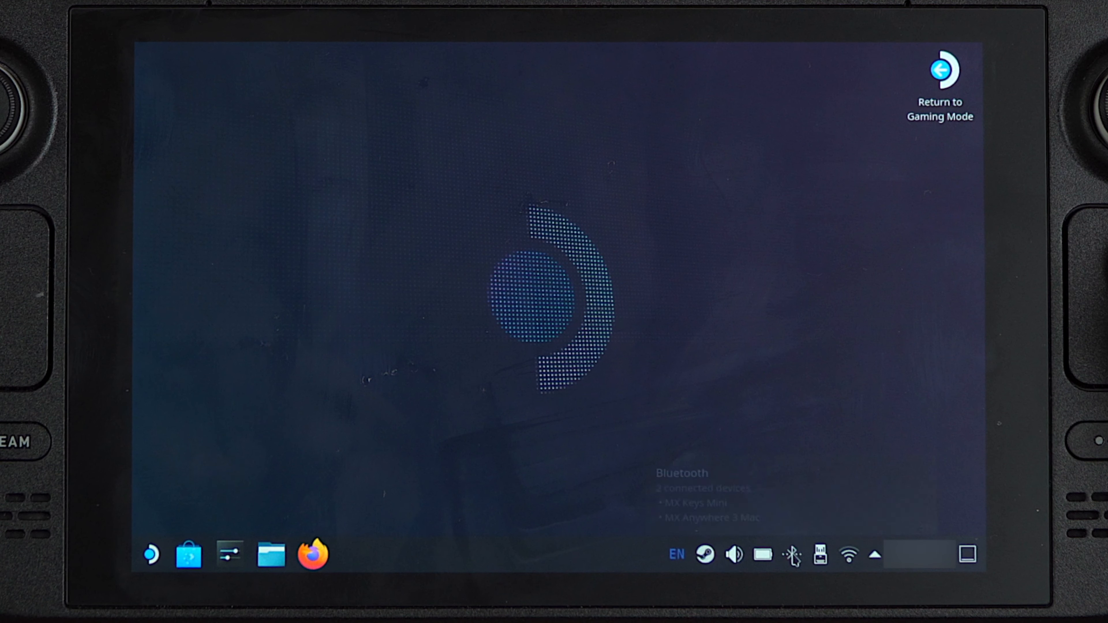
mouse_move(791, 554)
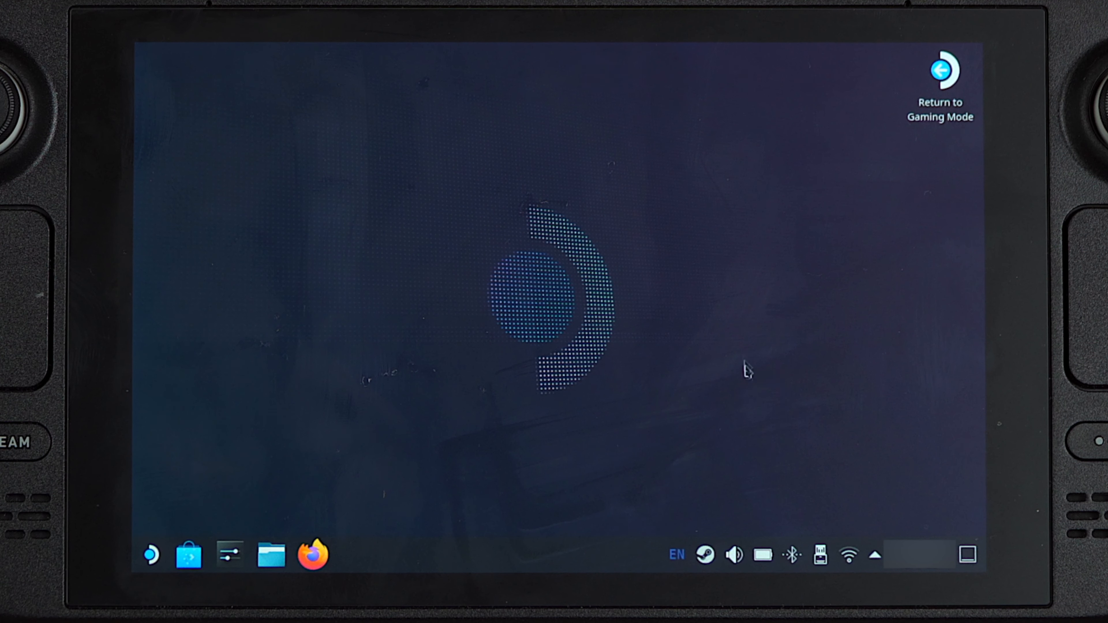
mouse_move(791, 555)
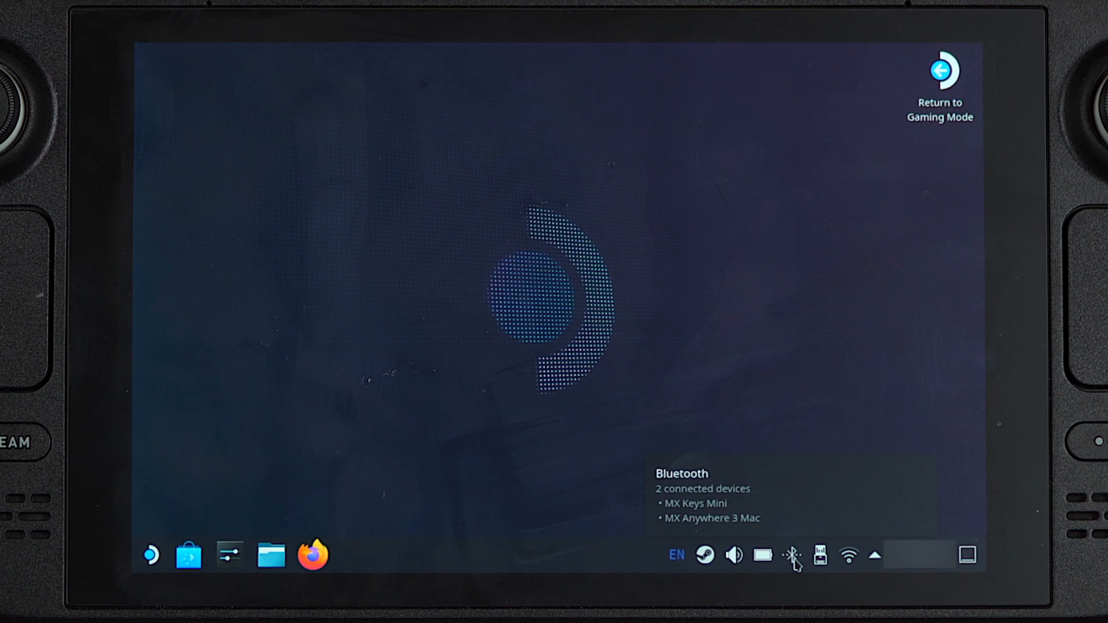
Show the Bluetooth device list with MX Anywhere 3 Mac and MX Keys Mini connected.
left_click(791, 555)
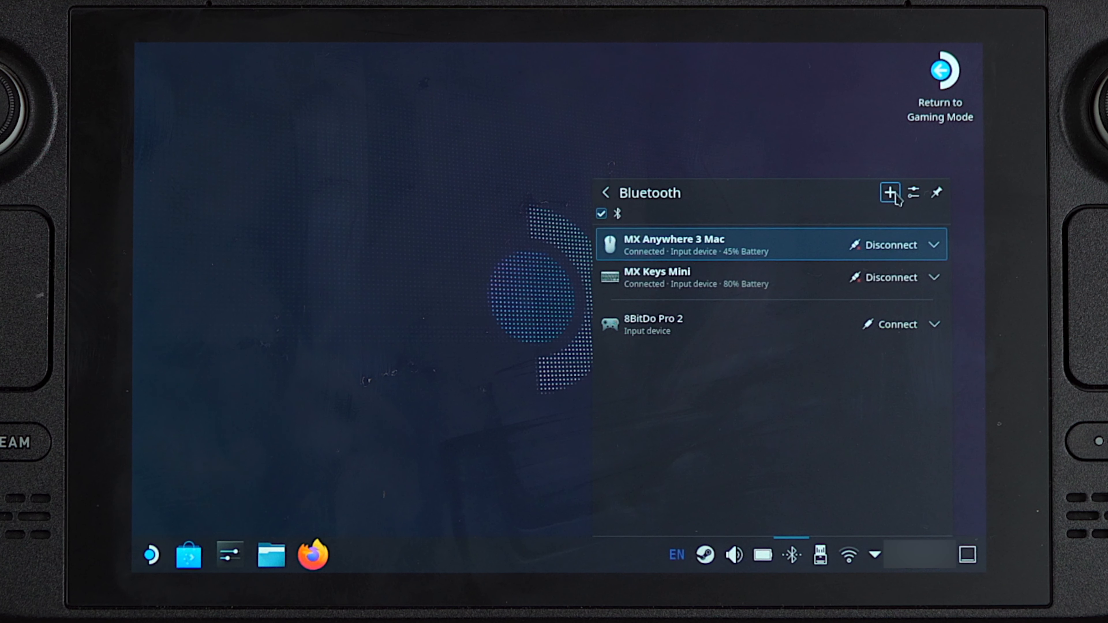
left_click(889, 193)
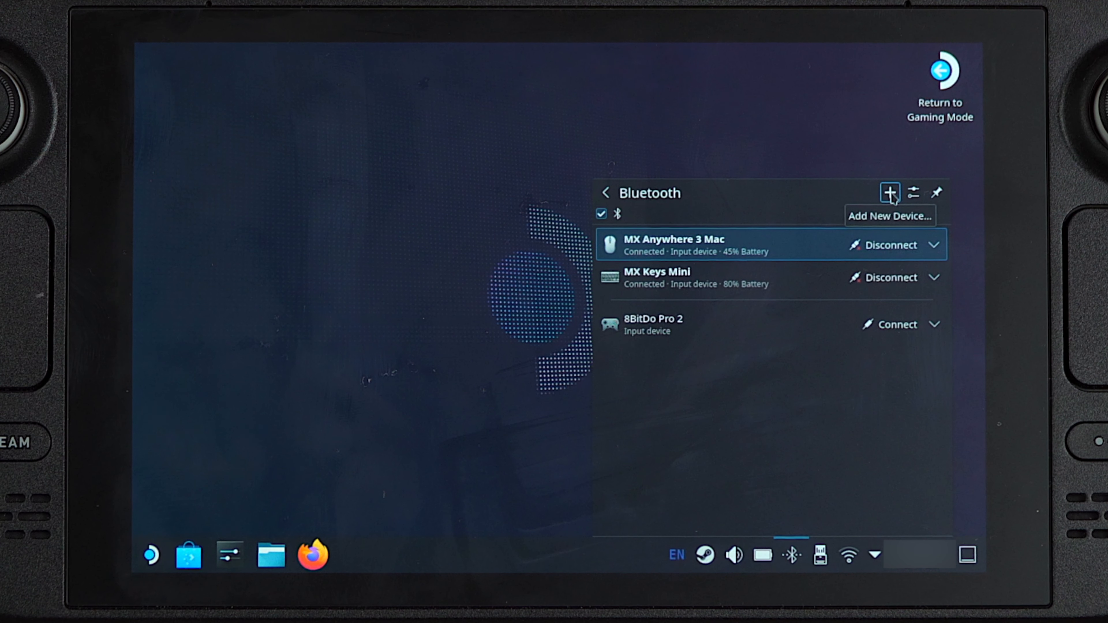
mouse_move(772, 245)
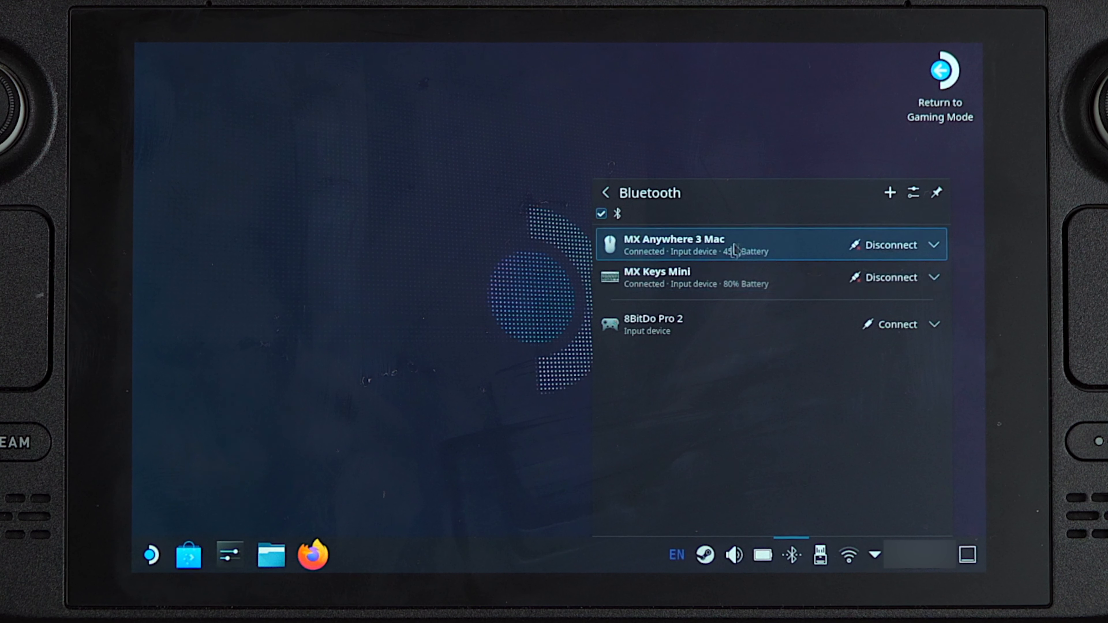
mouse_move(727, 277)
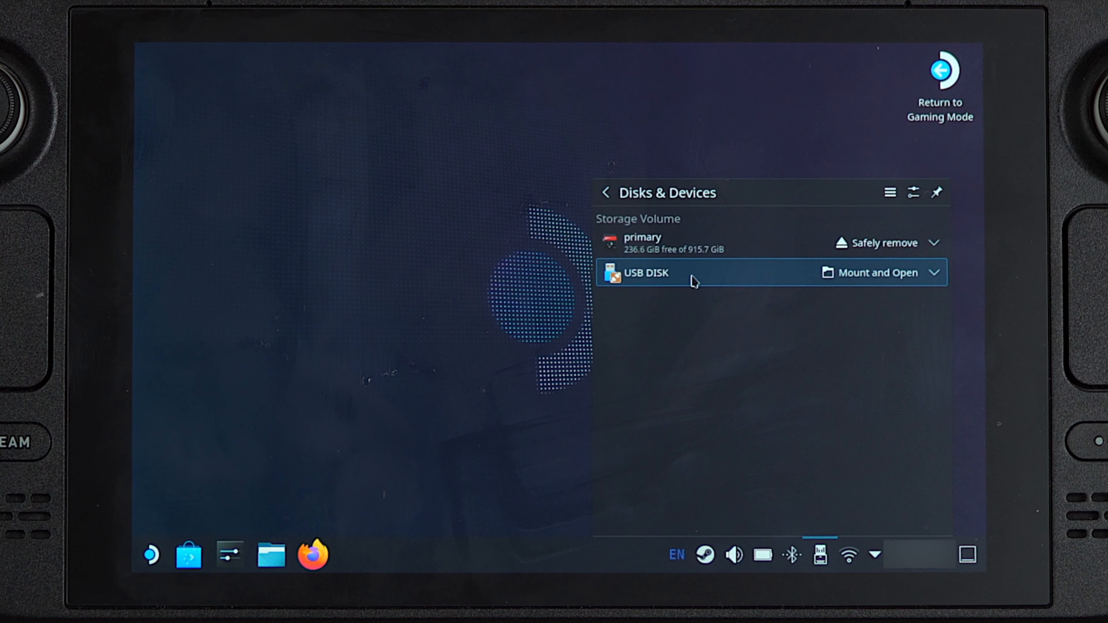
mouse_move(667, 286)
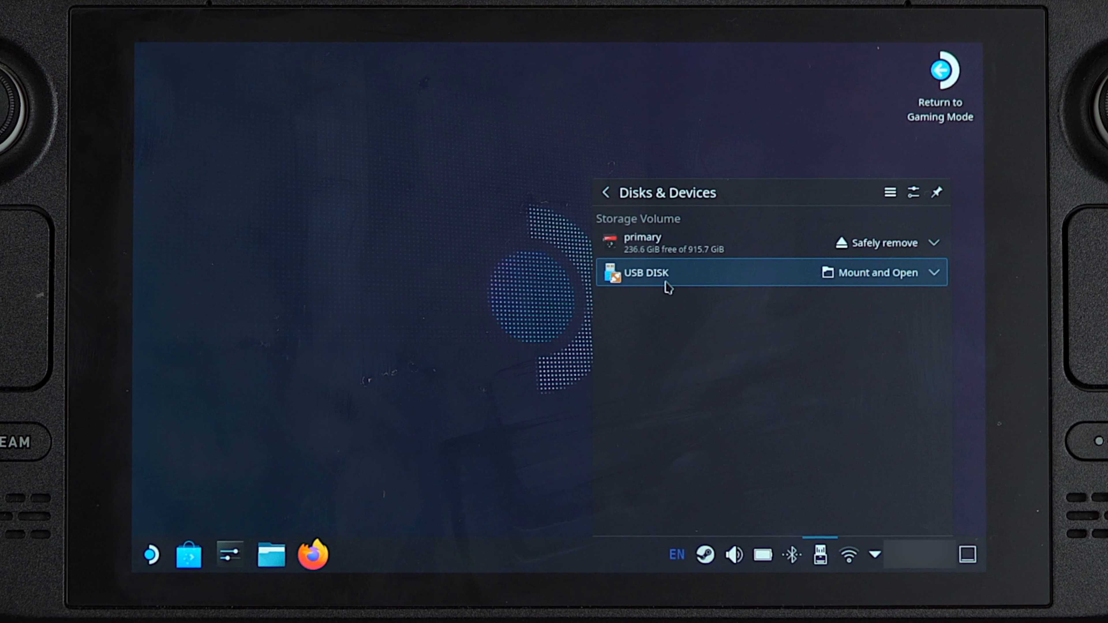
mouse_move(816, 297)
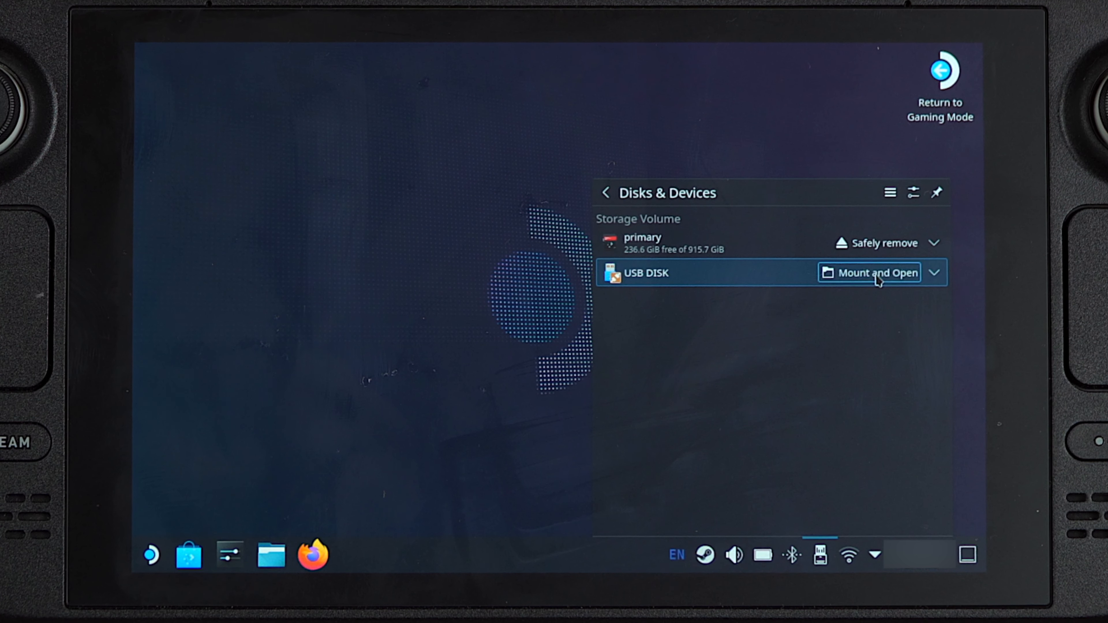
Mount and open USB DISK in Dolphin, view its drive photo in Gwenview, then close it.
left_click(878, 273)
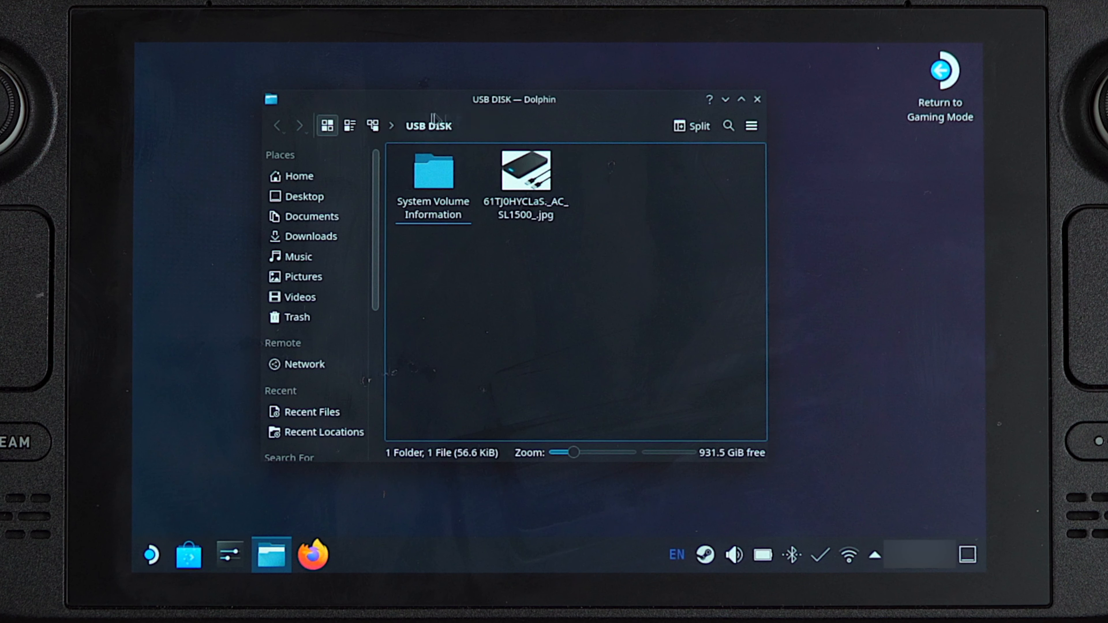
left_click(525, 170)
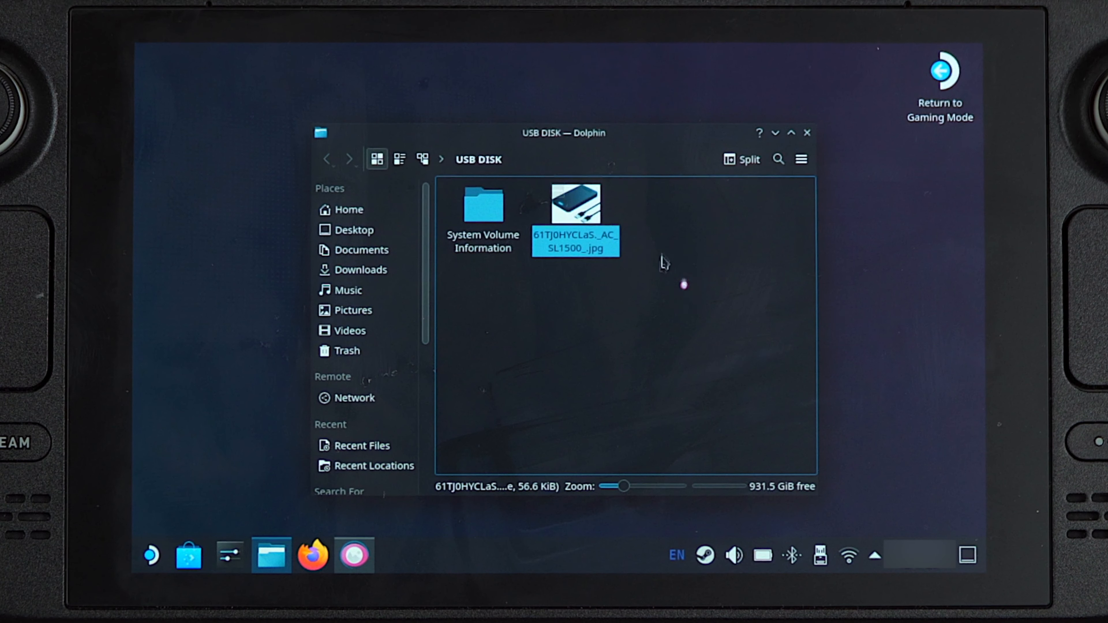
double_click(574, 205)
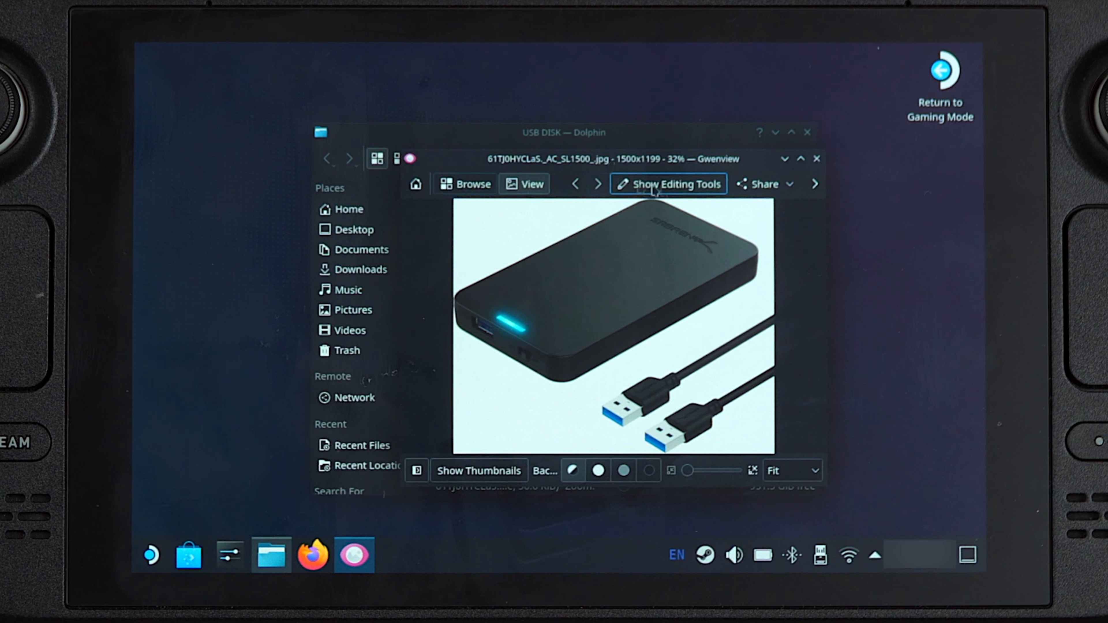
mouse_move(816, 158)
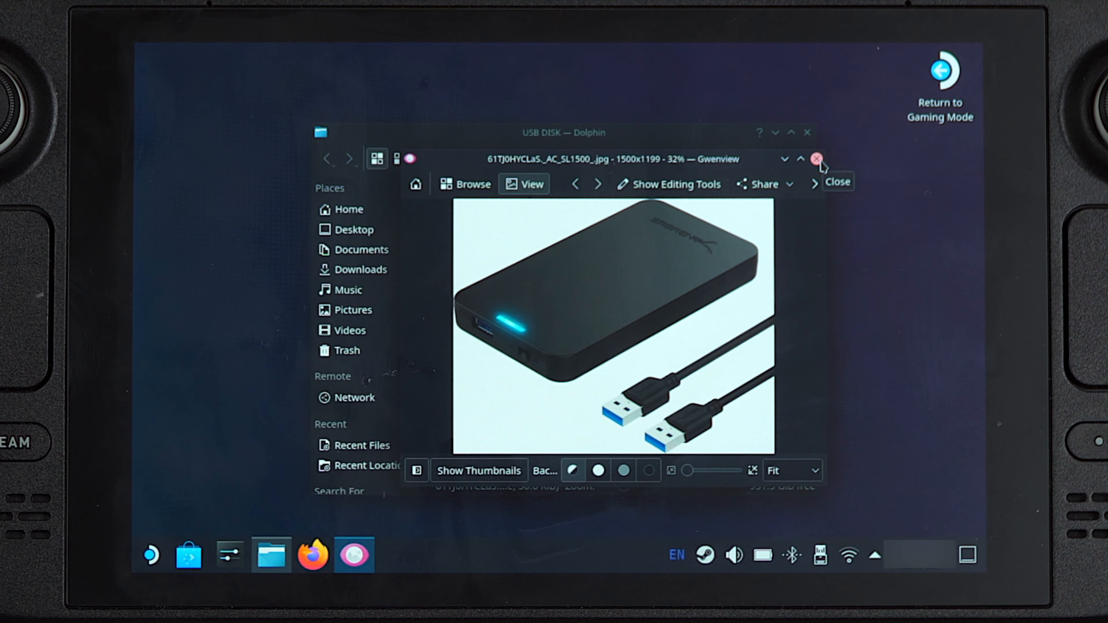
left_click(818, 158)
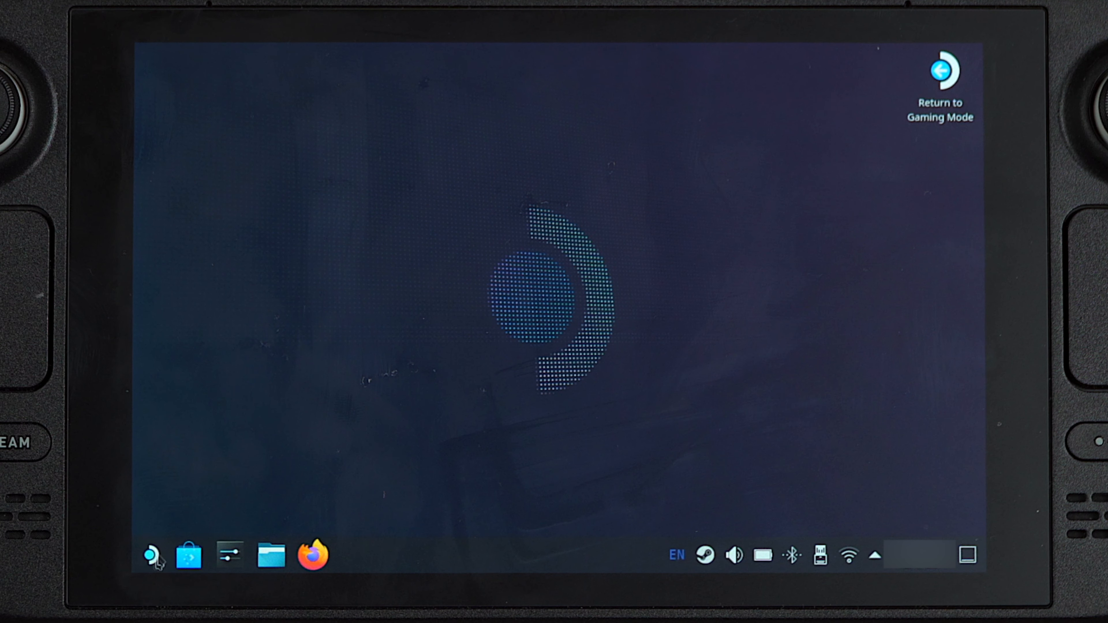
mouse_move(151, 555)
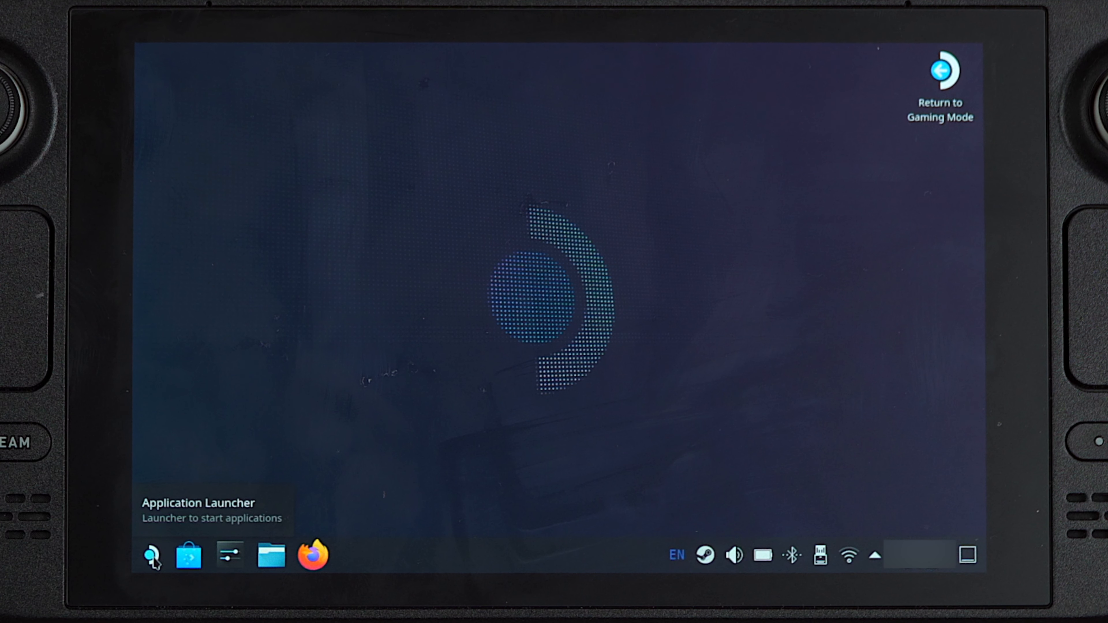
Search the application launcher for 'kde' to list KDE Partition Manager.
left_click(150, 555)
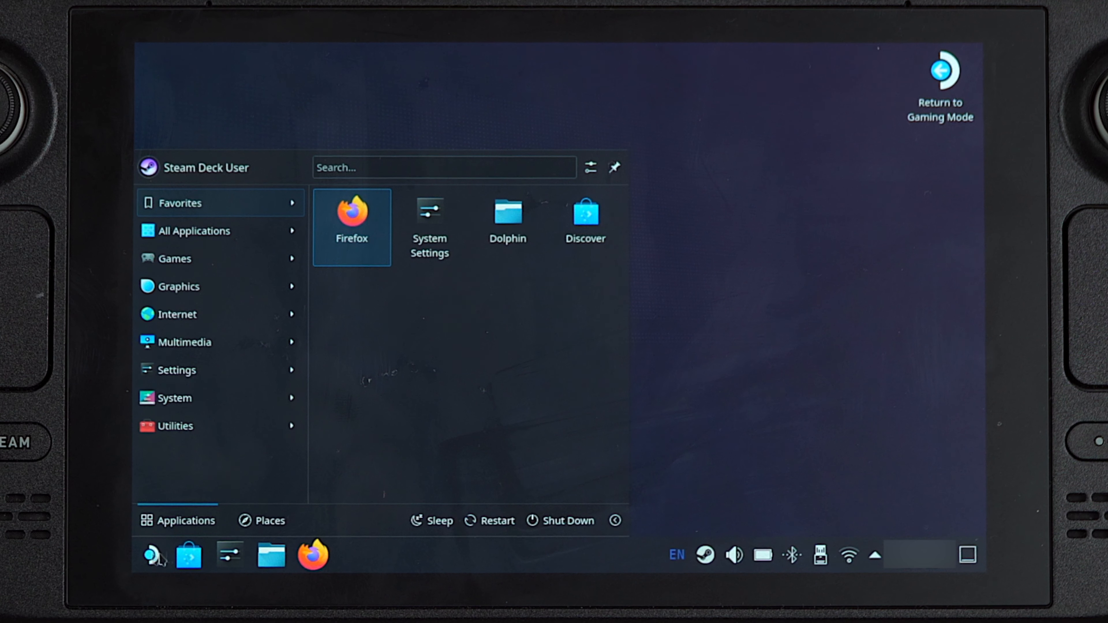
left_click(444, 167)
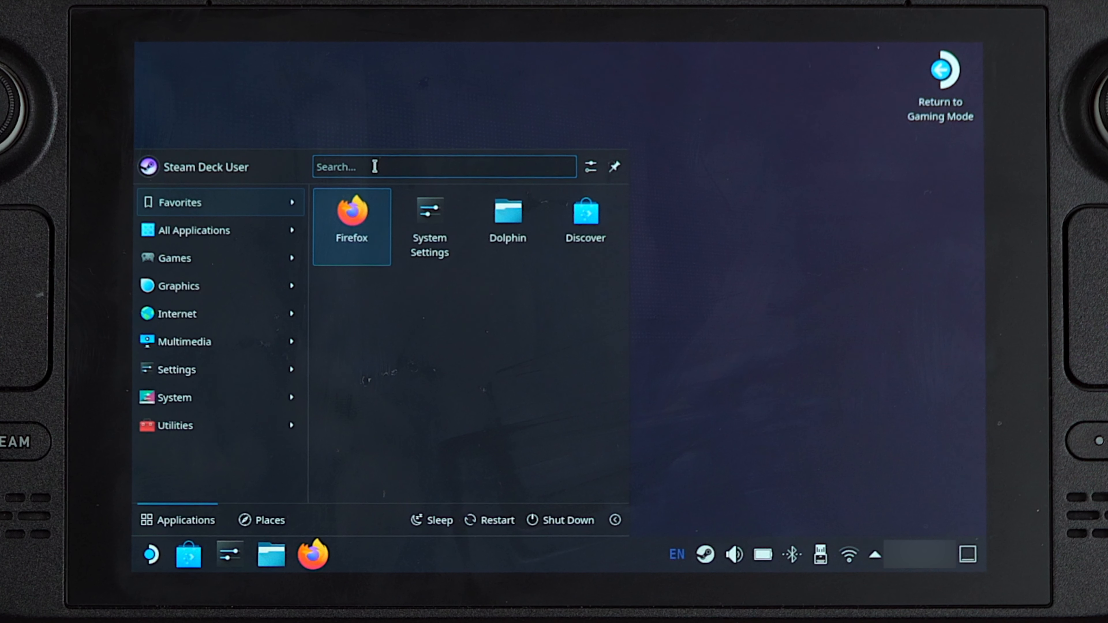
type("kde")
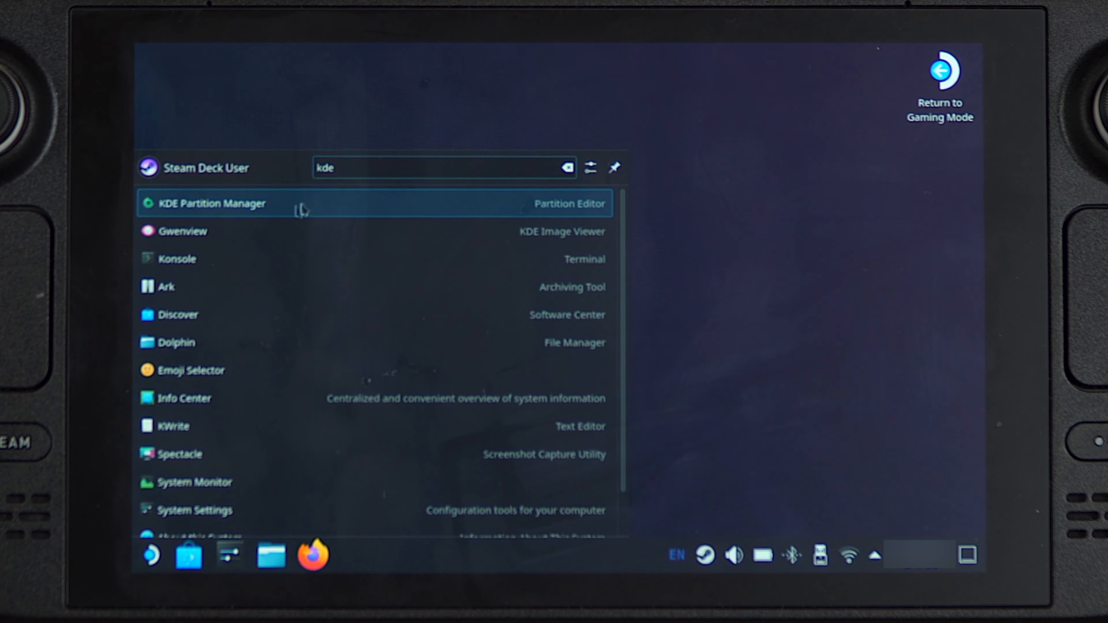
mouse_move(187, 214)
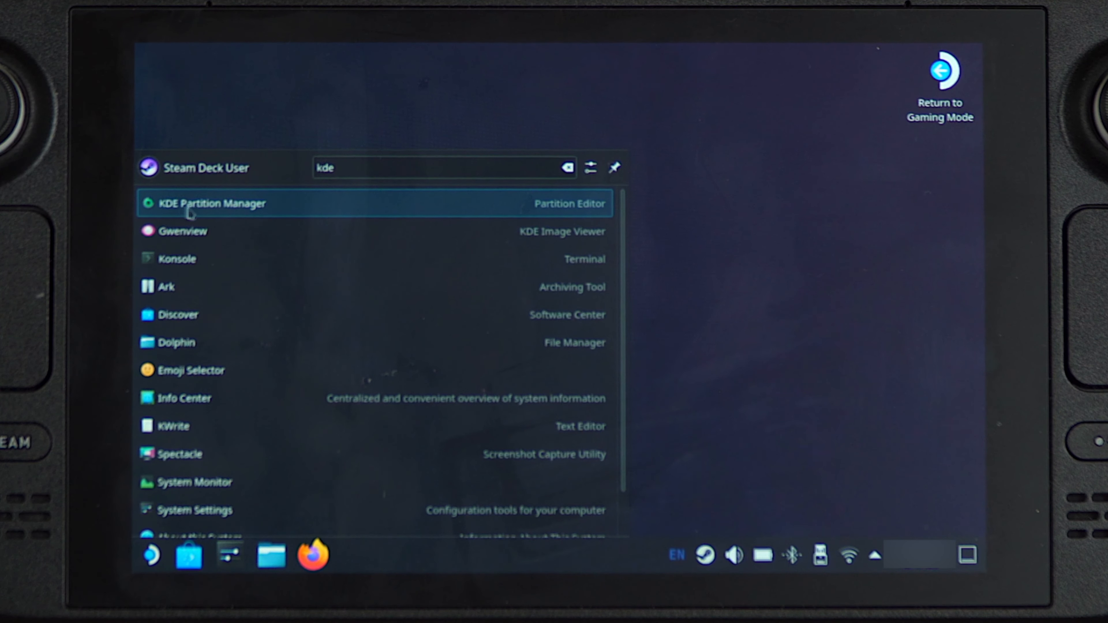
Launch KDE Partition Manager, select SB-1TB-NAV2 and queue deletion of exfat /dev/sda1.
left_click(210, 204)
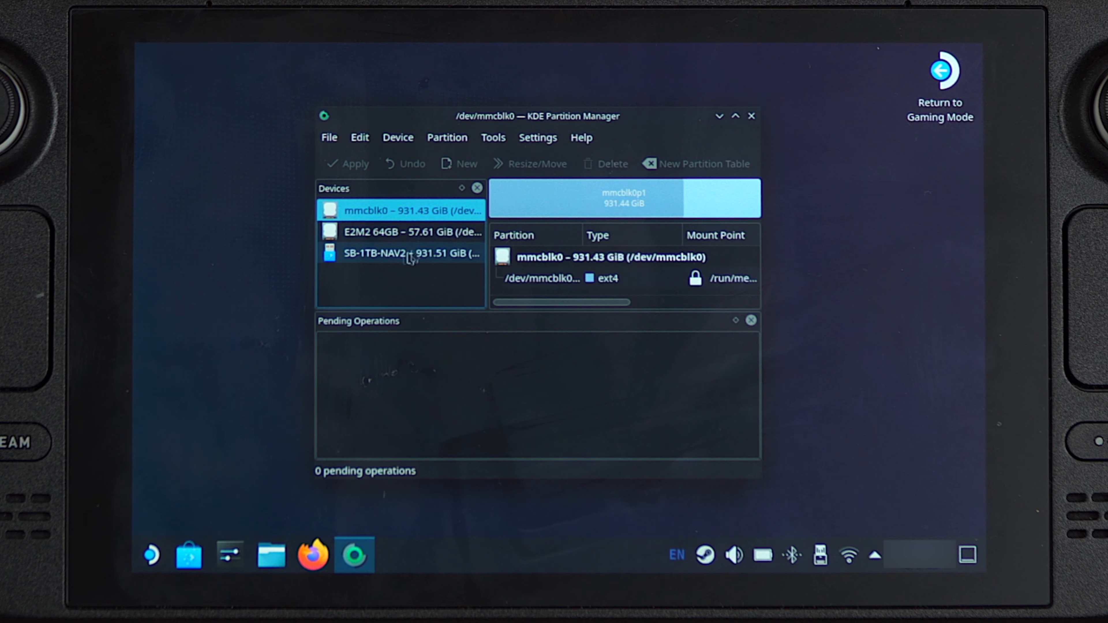
left_click(401, 253)
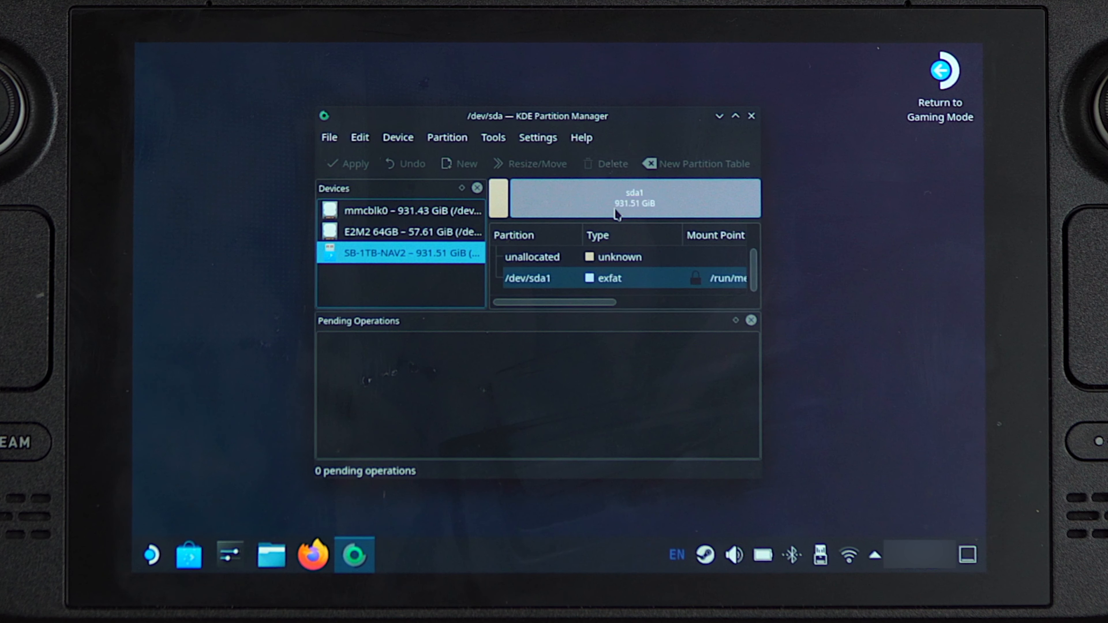
mouse_move(650, 201)
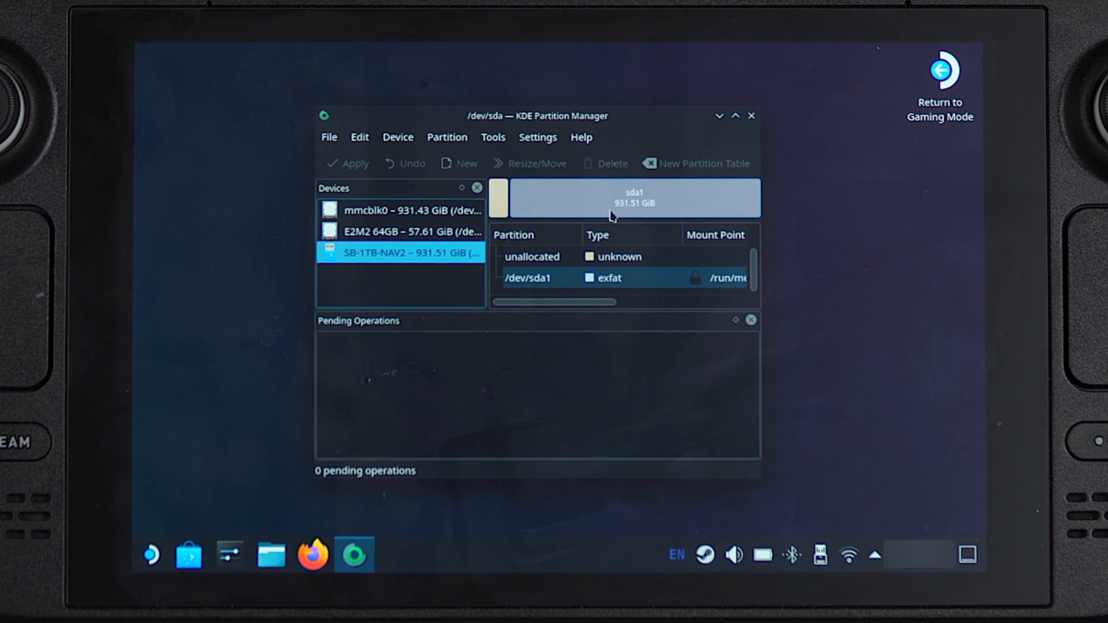
mouse_move(608, 208)
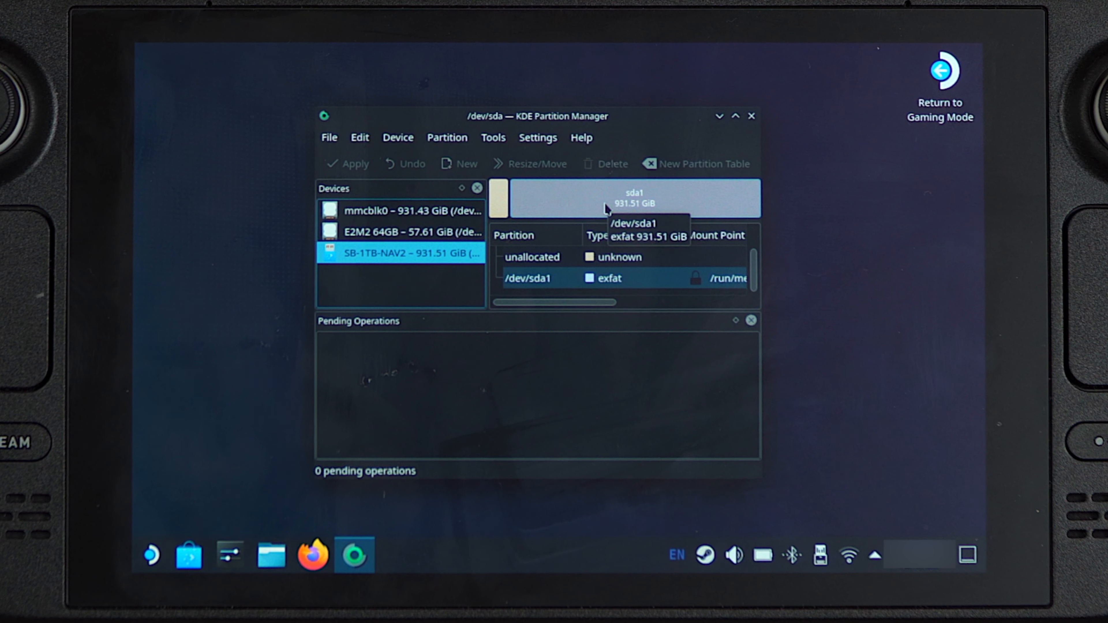
mouse_move(601, 191)
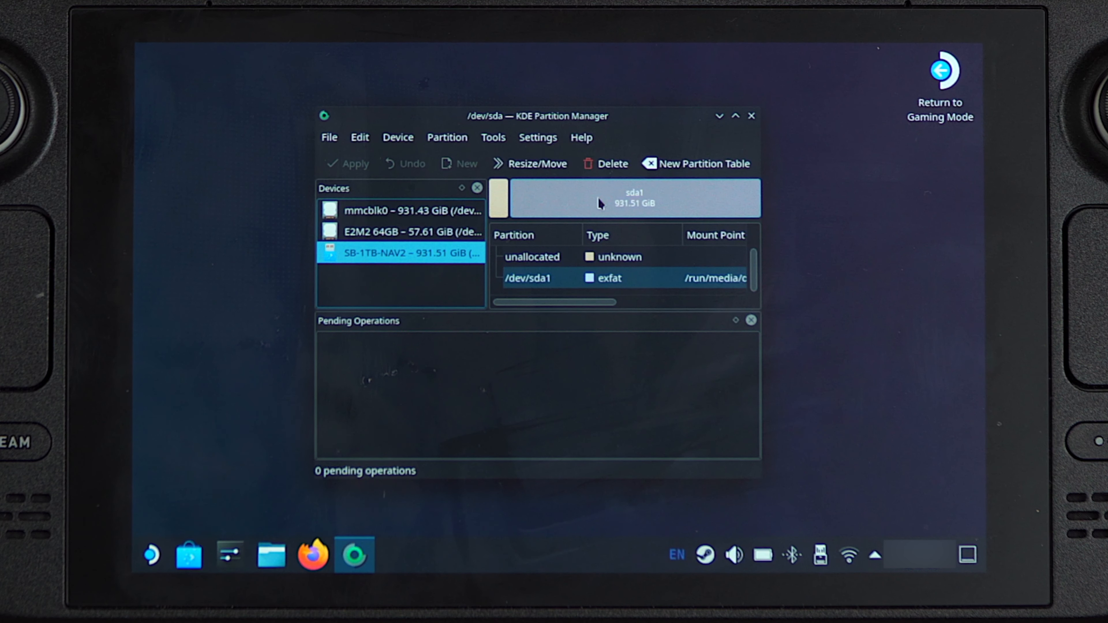
right_click(601, 204)
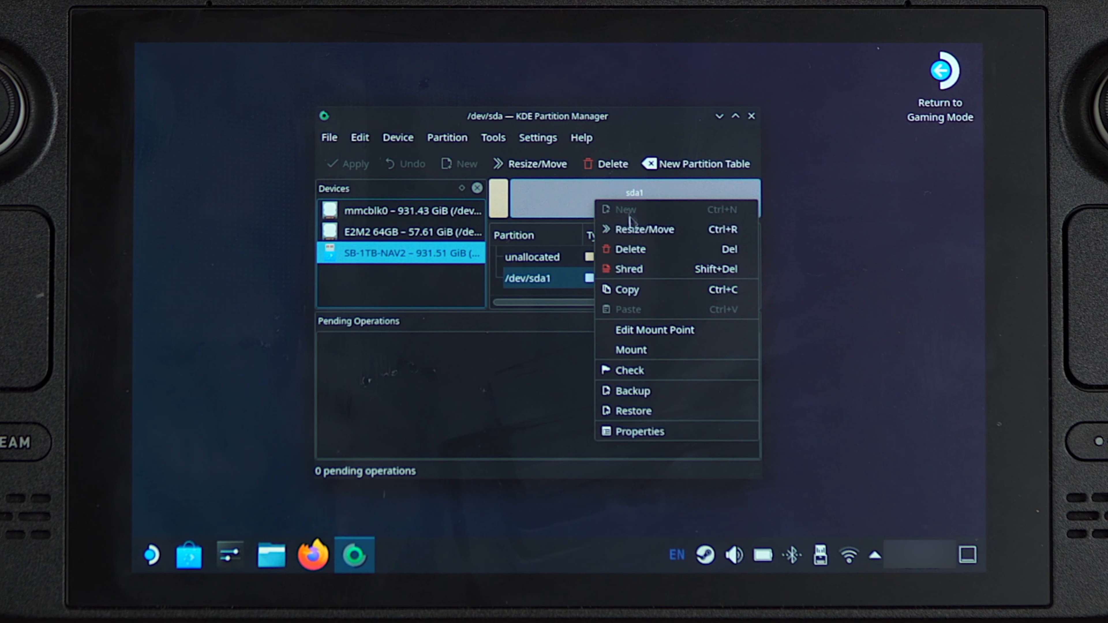
mouse_move(642, 249)
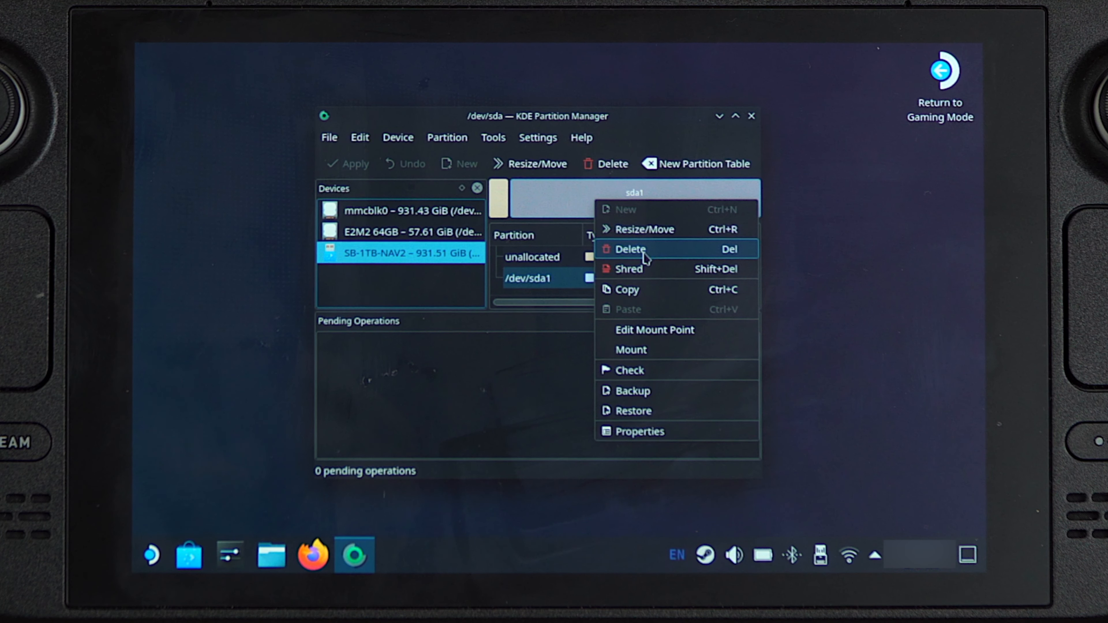
left_click(629, 249)
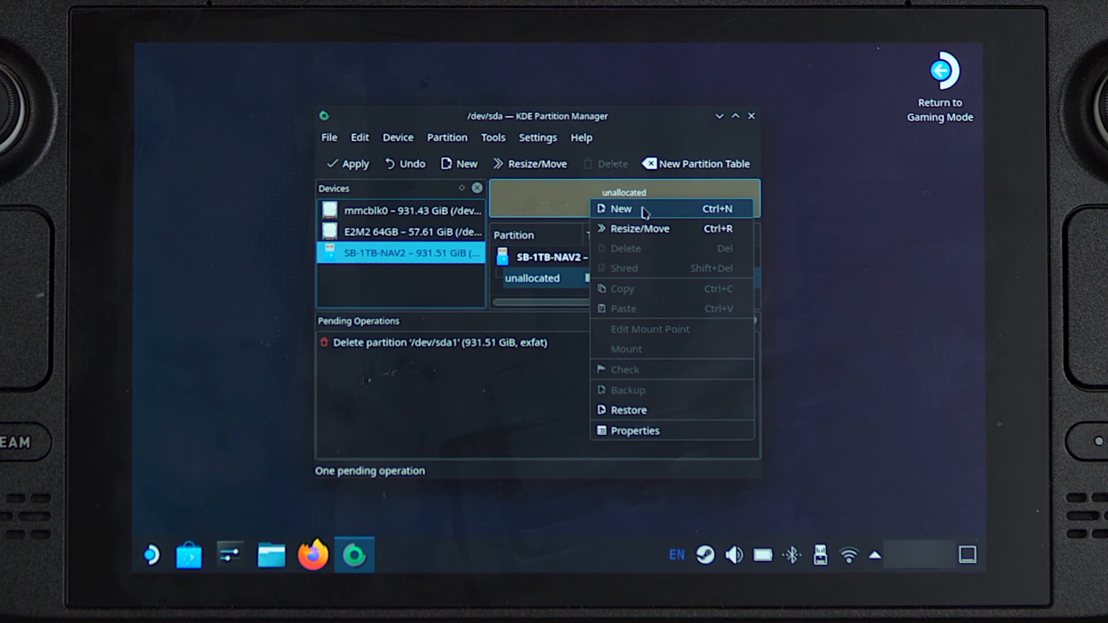
Queue a new full-size exfat partition labelled NANOV2 in the unallocated space.
left_click(620, 208)
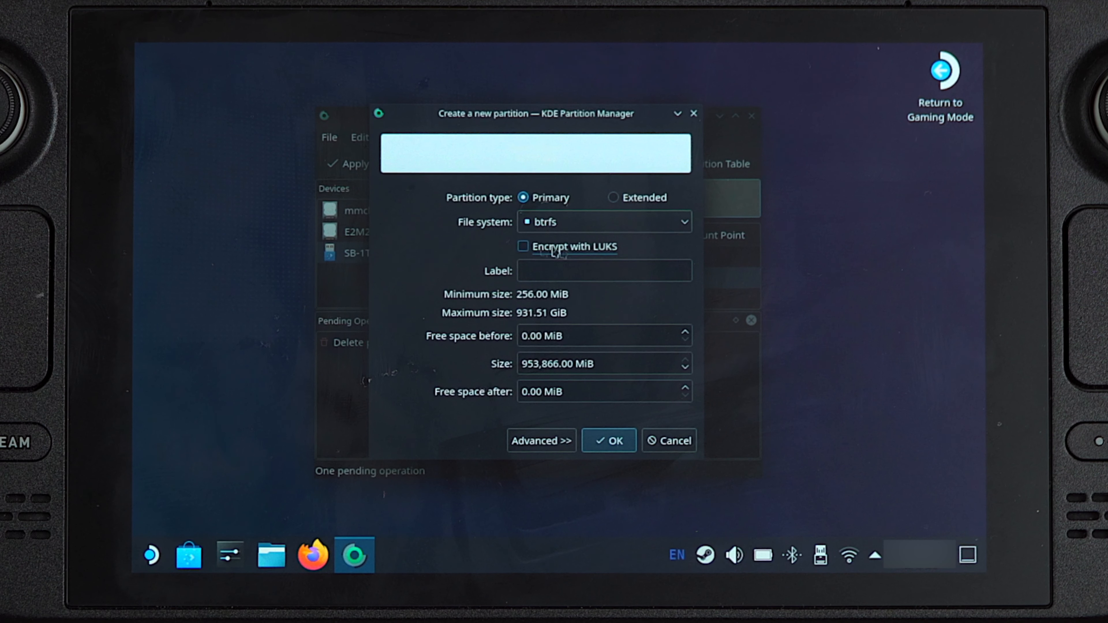
left_click(603, 222)
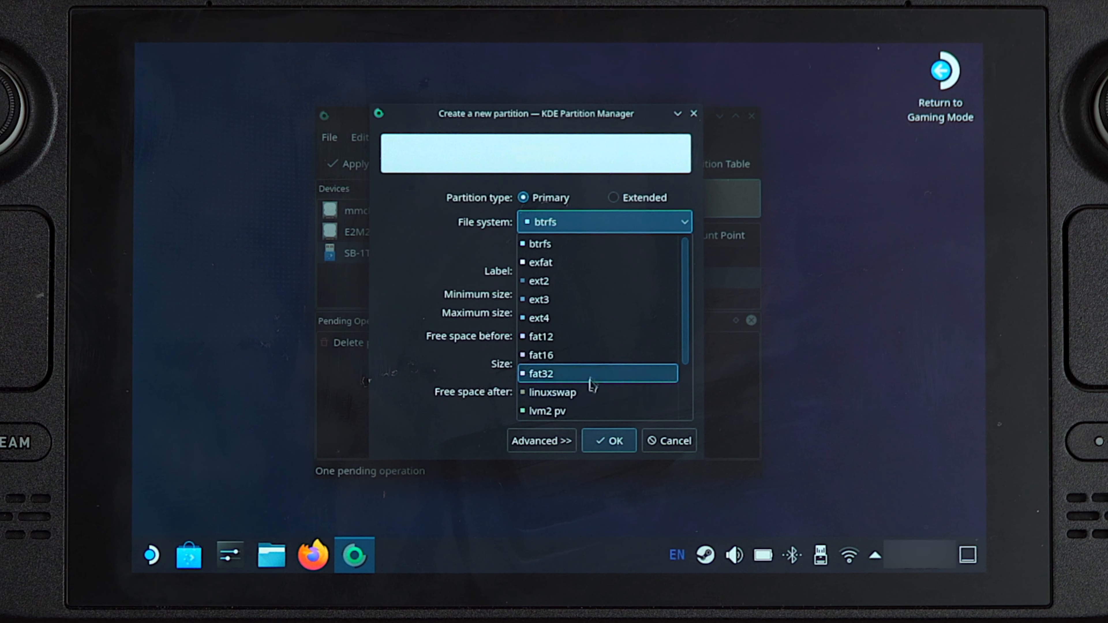
mouse_move(594, 362)
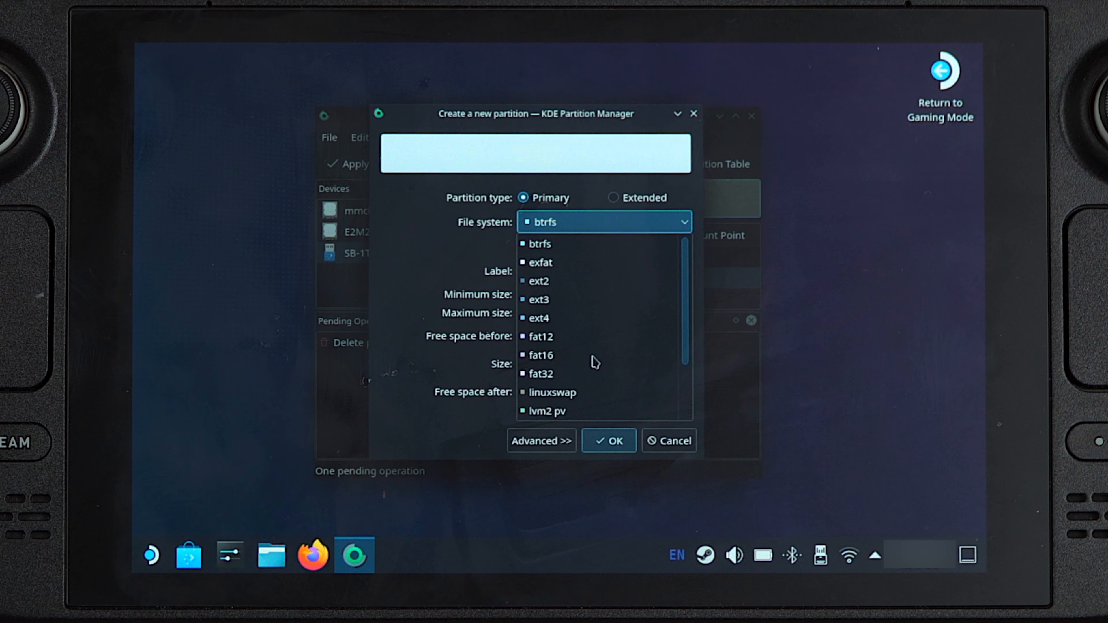
mouse_move(611, 266)
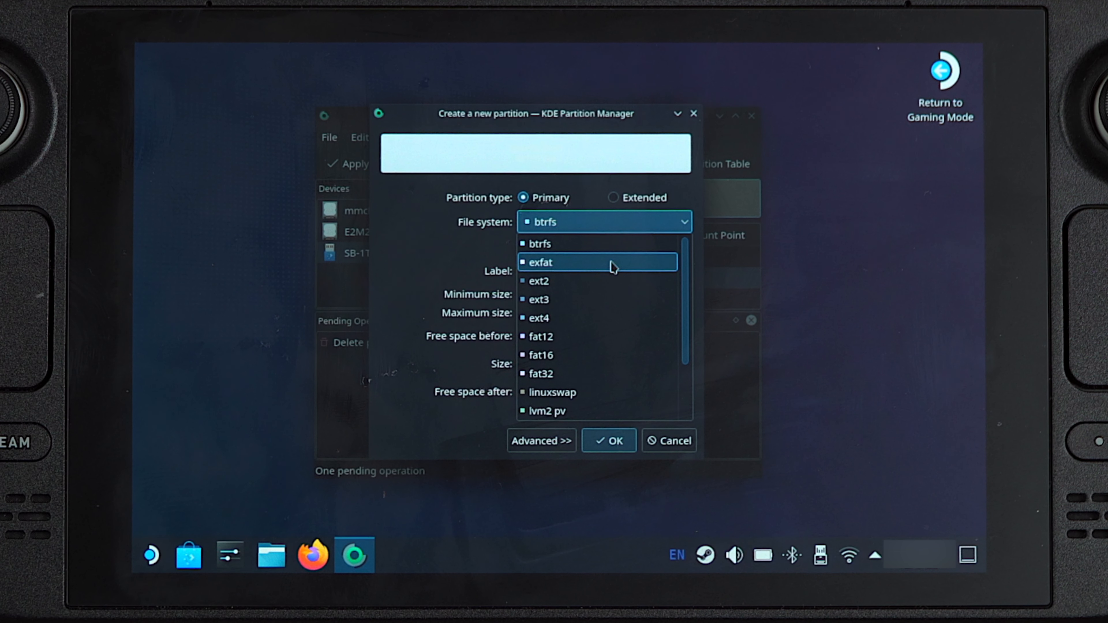
mouse_move(541, 317)
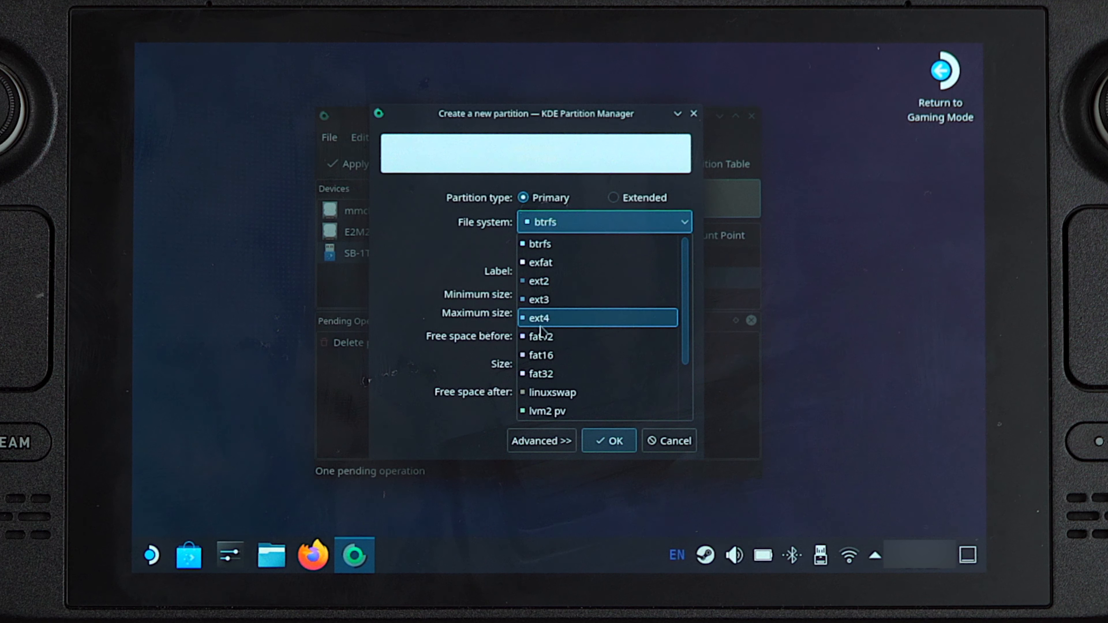
mouse_move(601, 325)
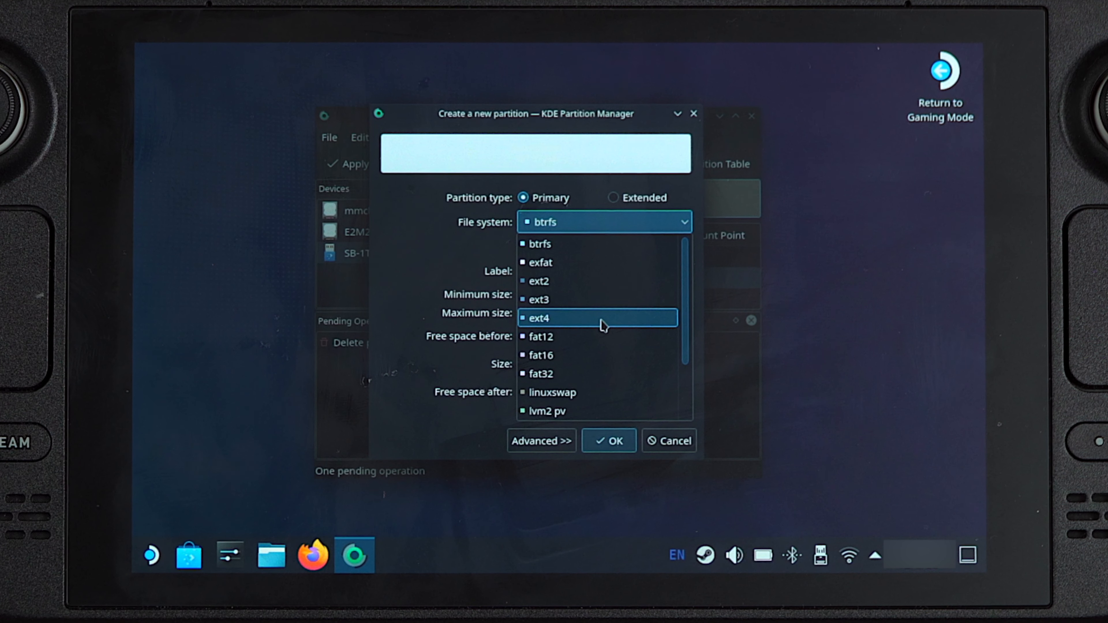
scroll("down", 3)
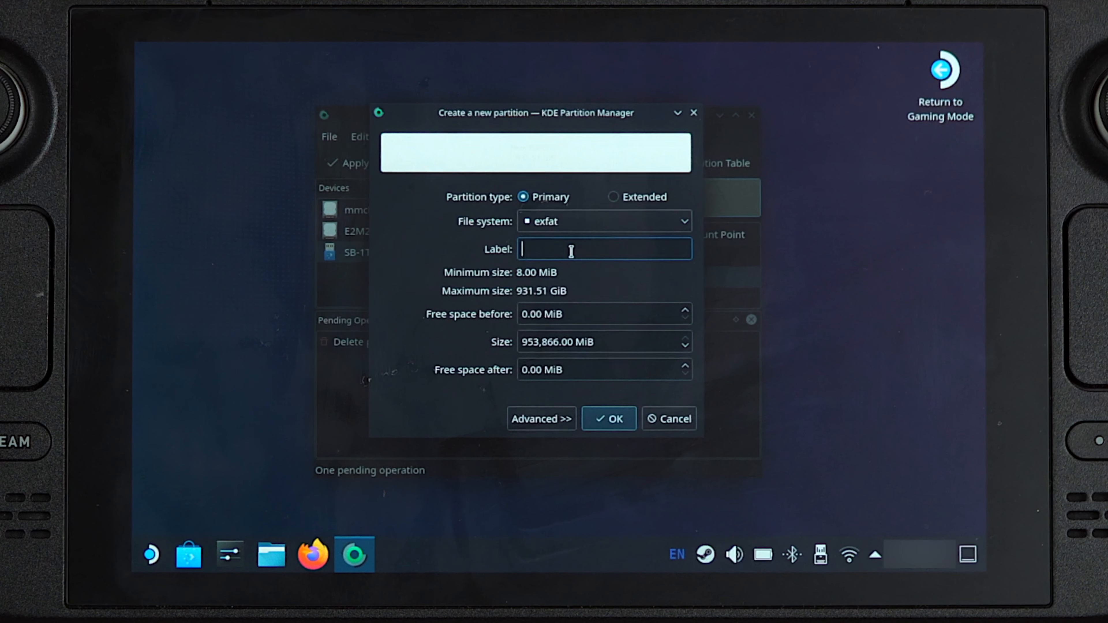
type("NANO")
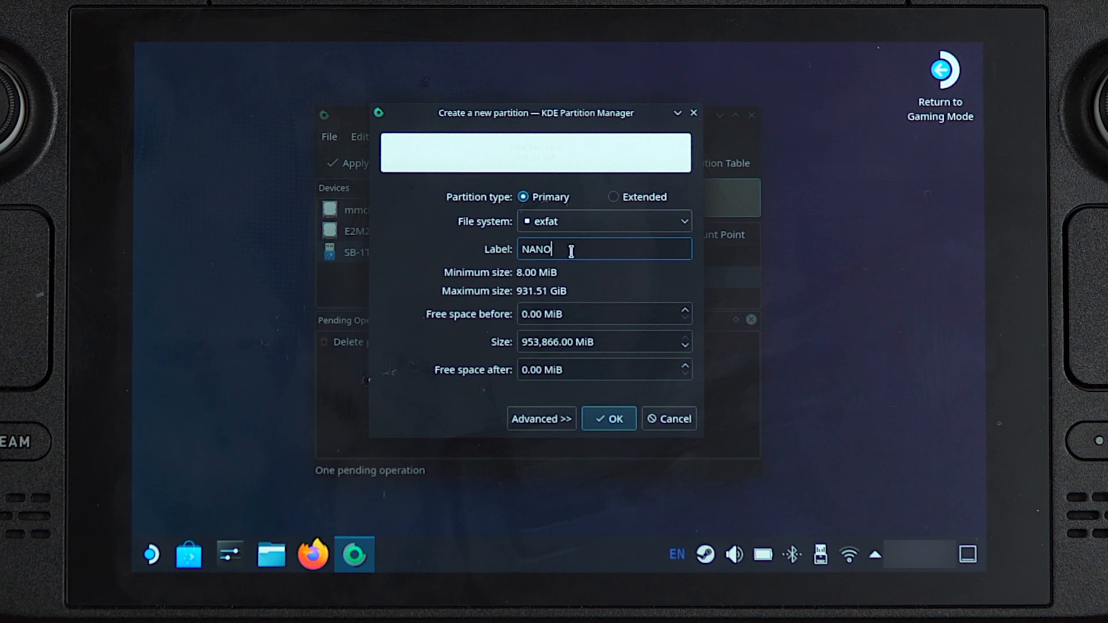
type("V2")
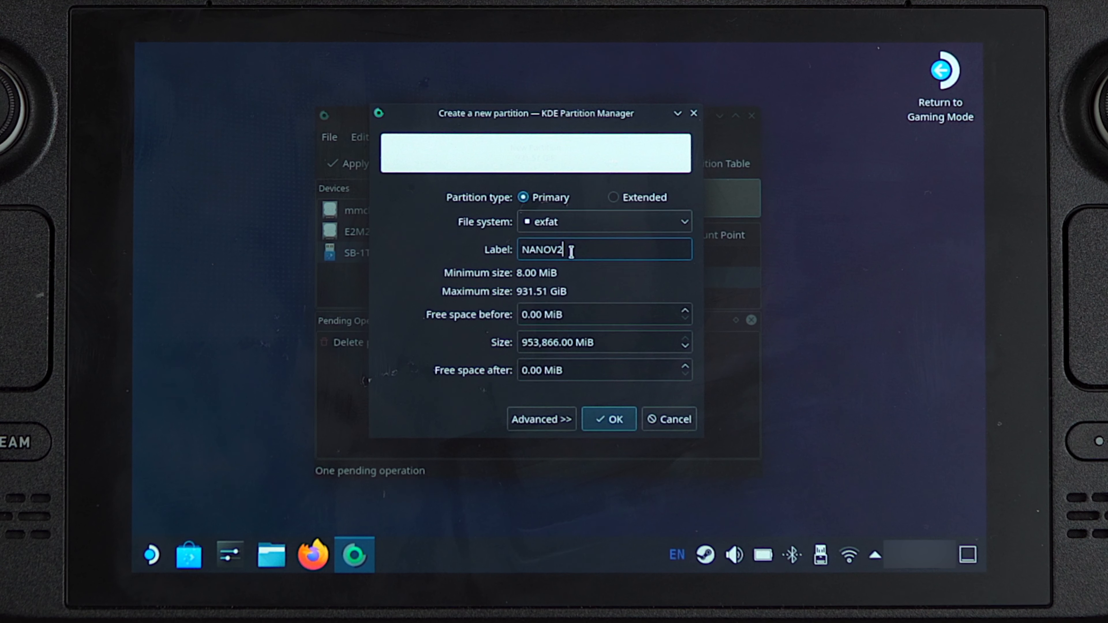
left_click(608, 419)
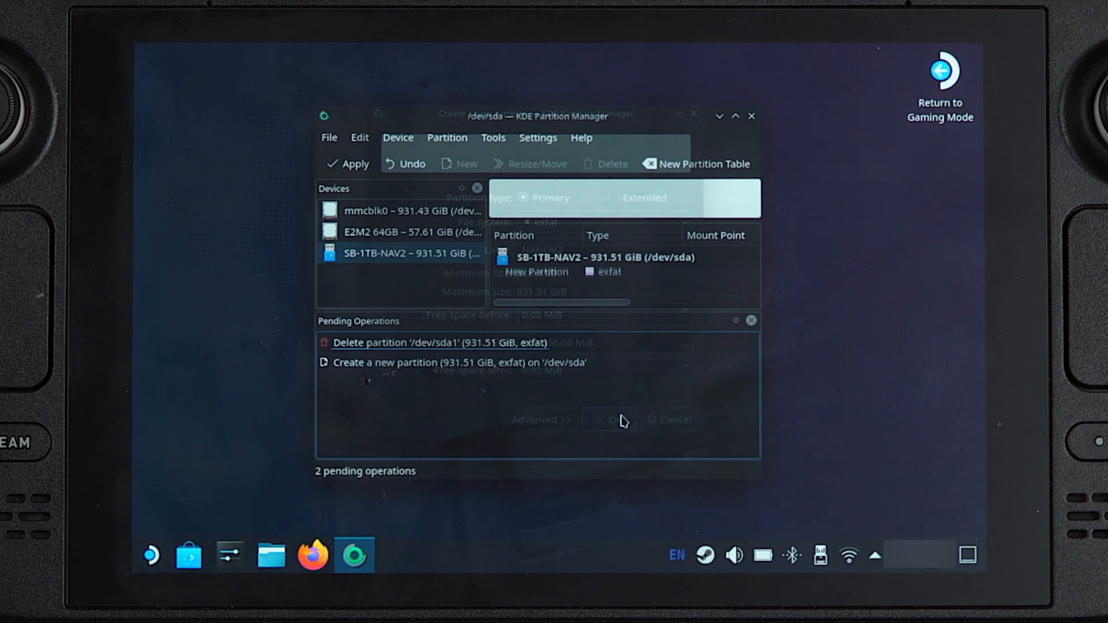
left_click(610, 419)
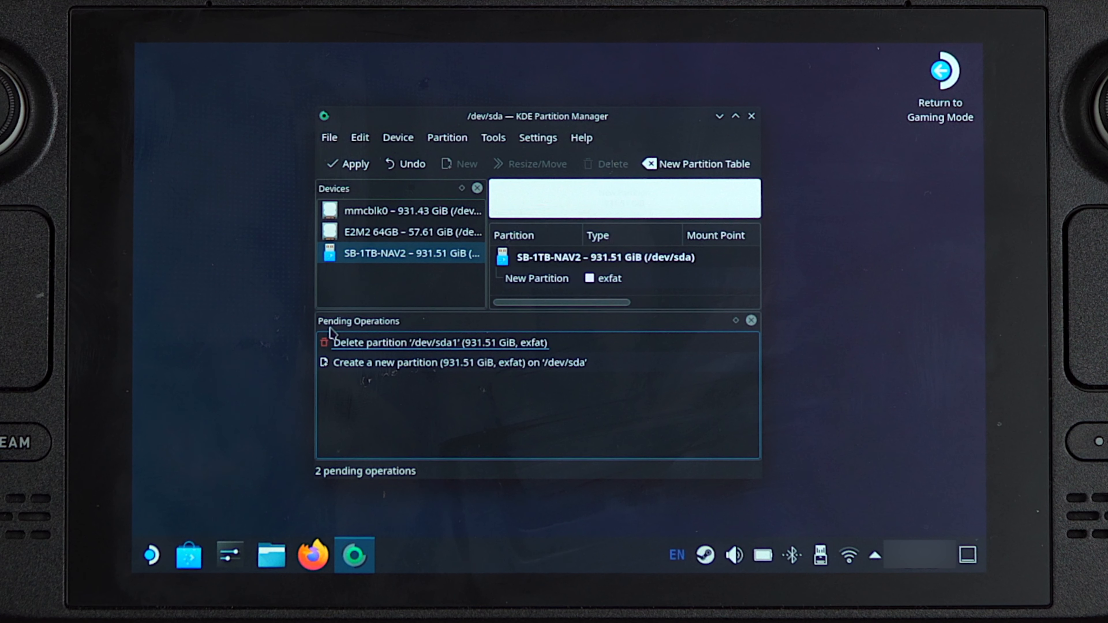
mouse_move(396, 341)
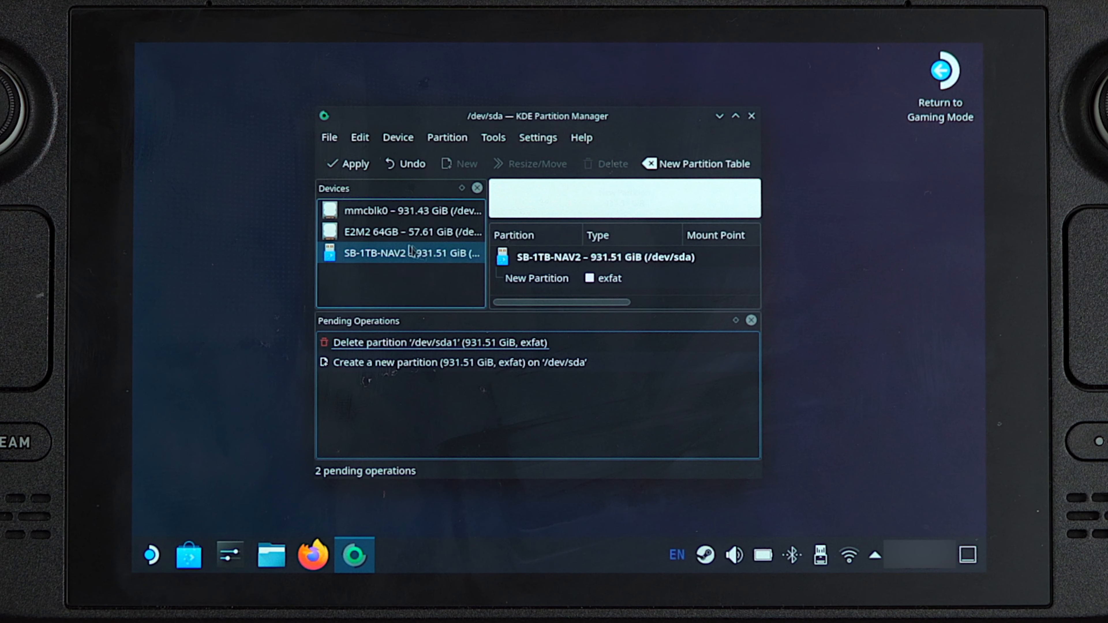
mouse_move(463, 356)
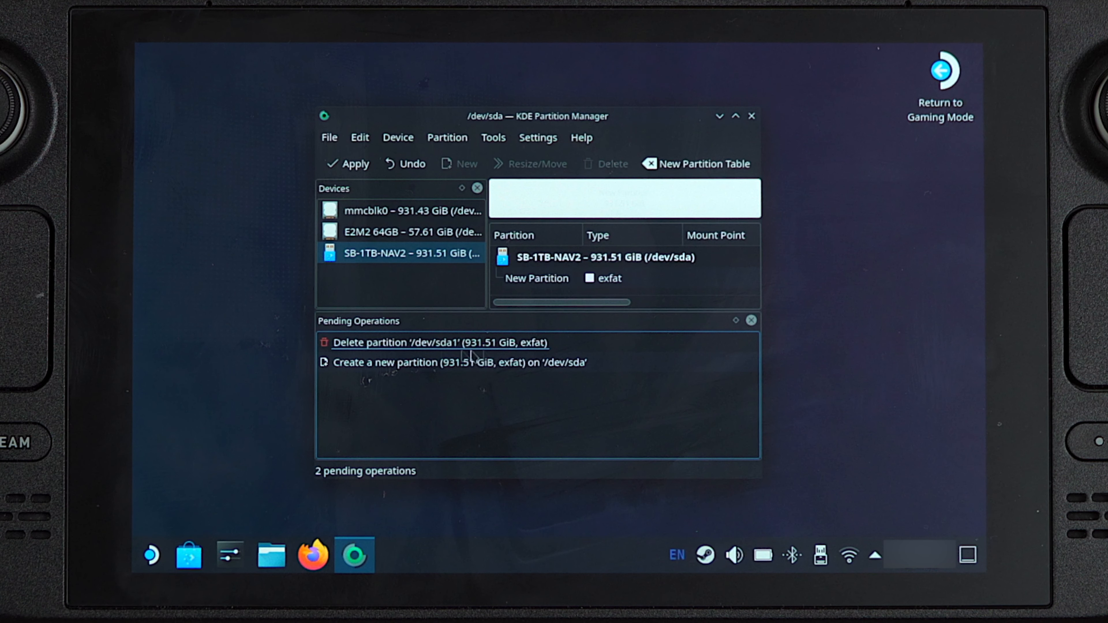
mouse_move(474, 372)
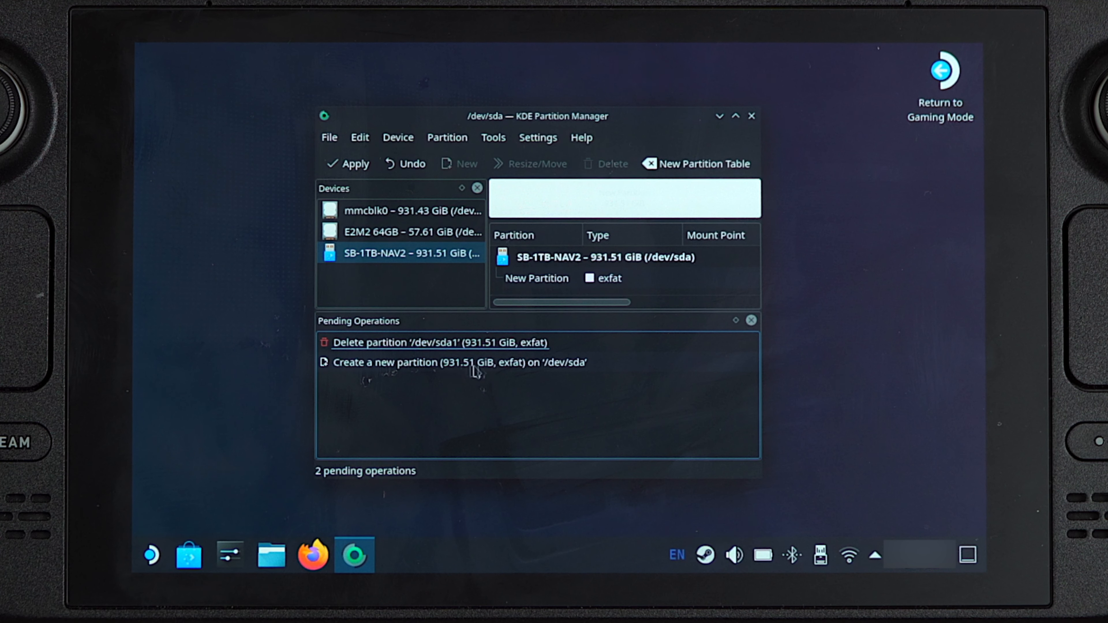
mouse_move(565, 373)
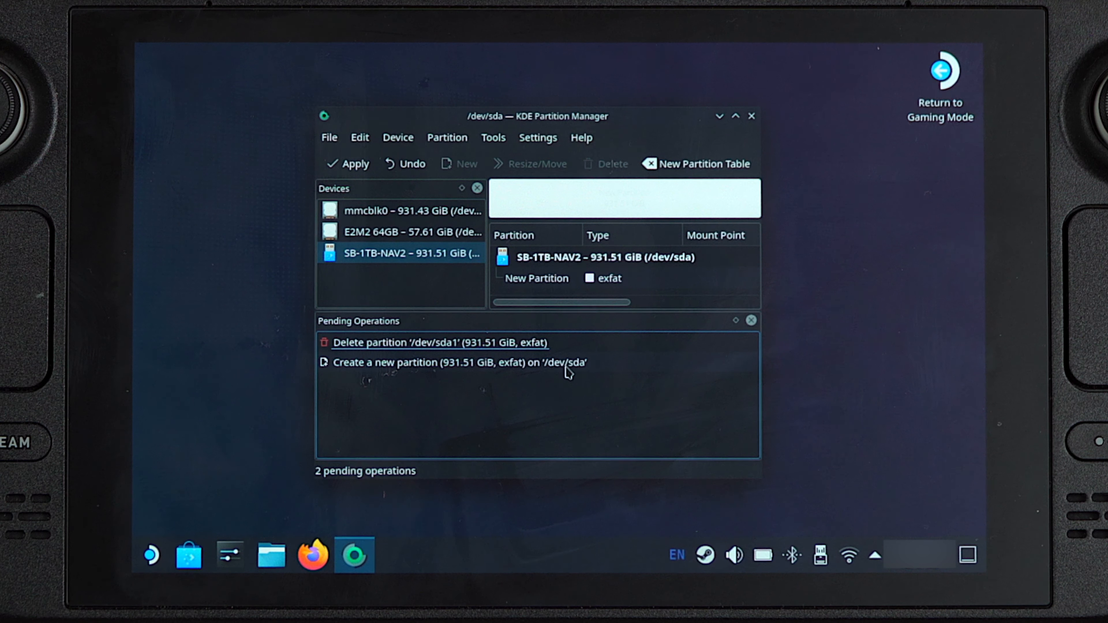
mouse_move(347, 164)
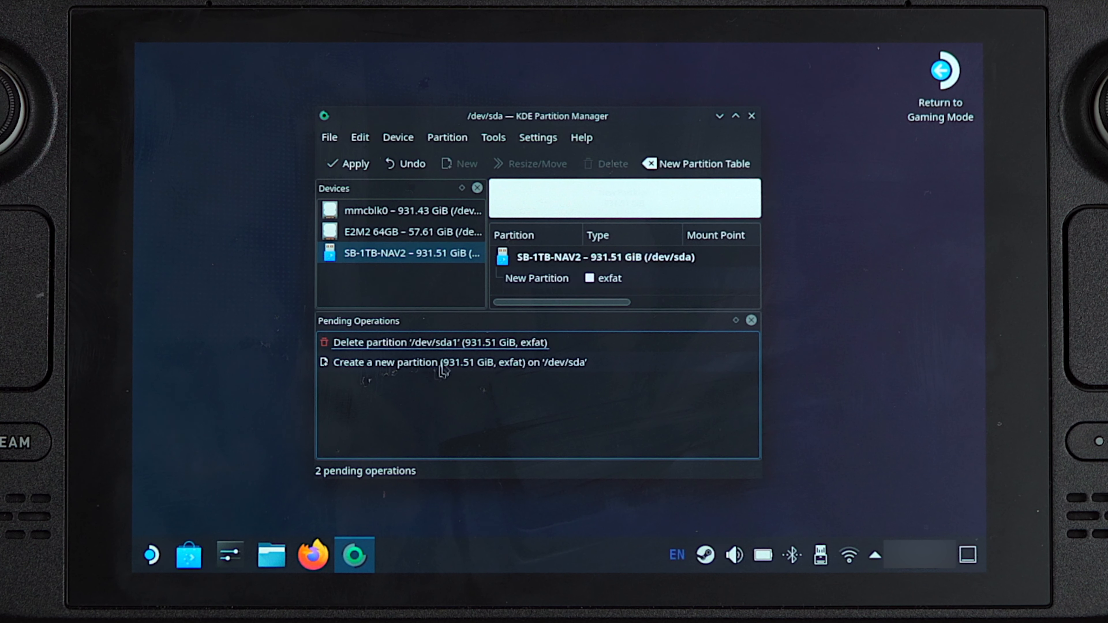
mouse_move(406, 261)
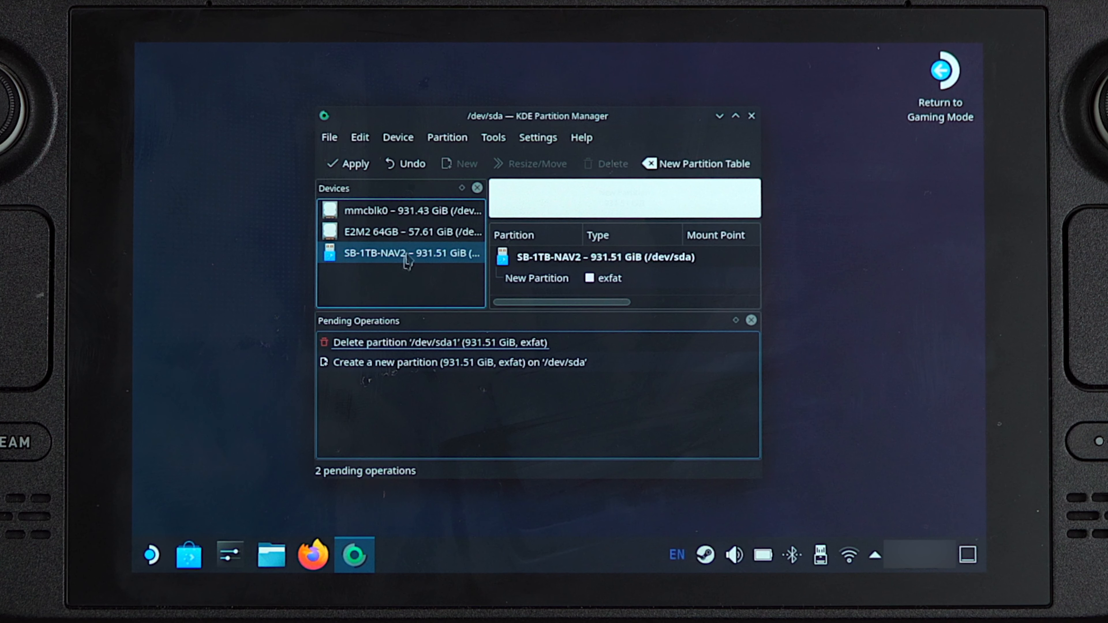
Close KDE Partition Manager and return to the system tray area over Dolphin's USB DISK view.
left_click(271, 555)
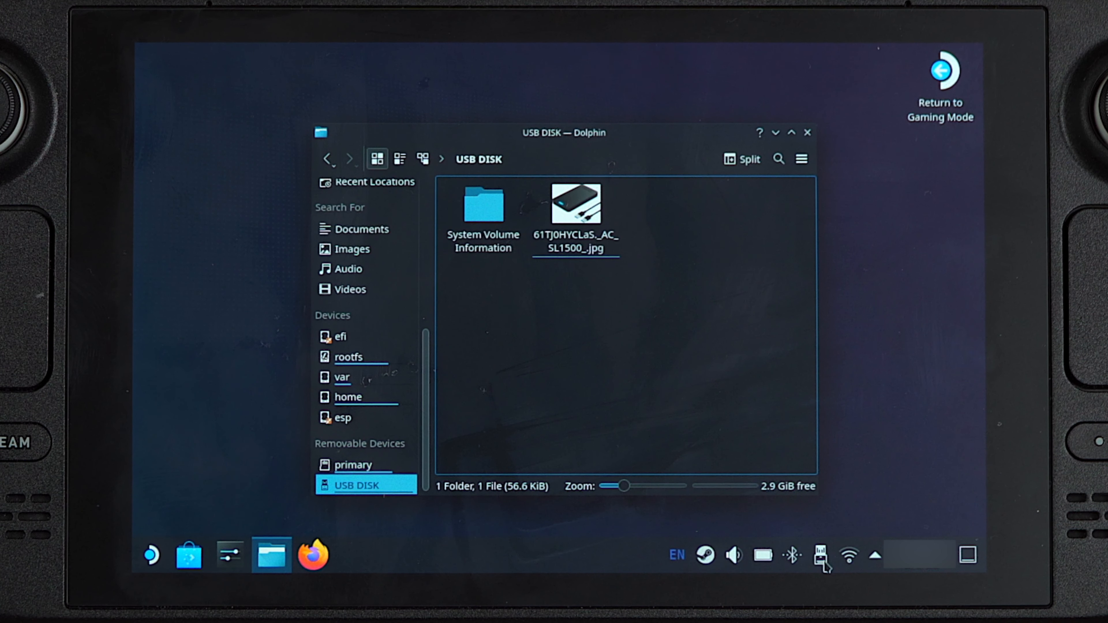
mouse_move(822, 554)
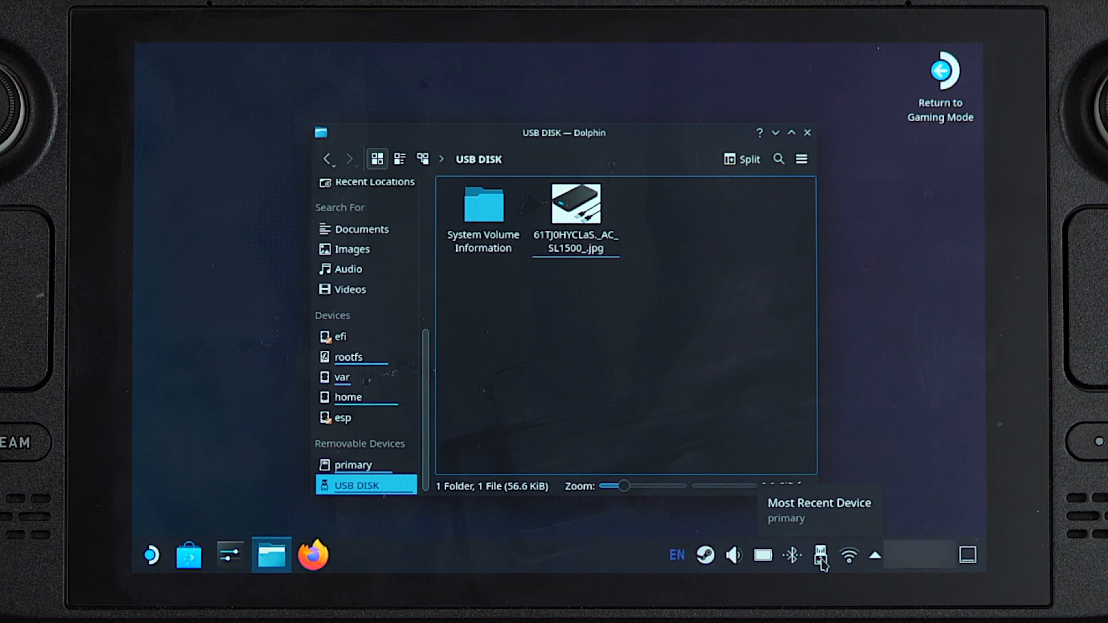
left_click(821, 554)
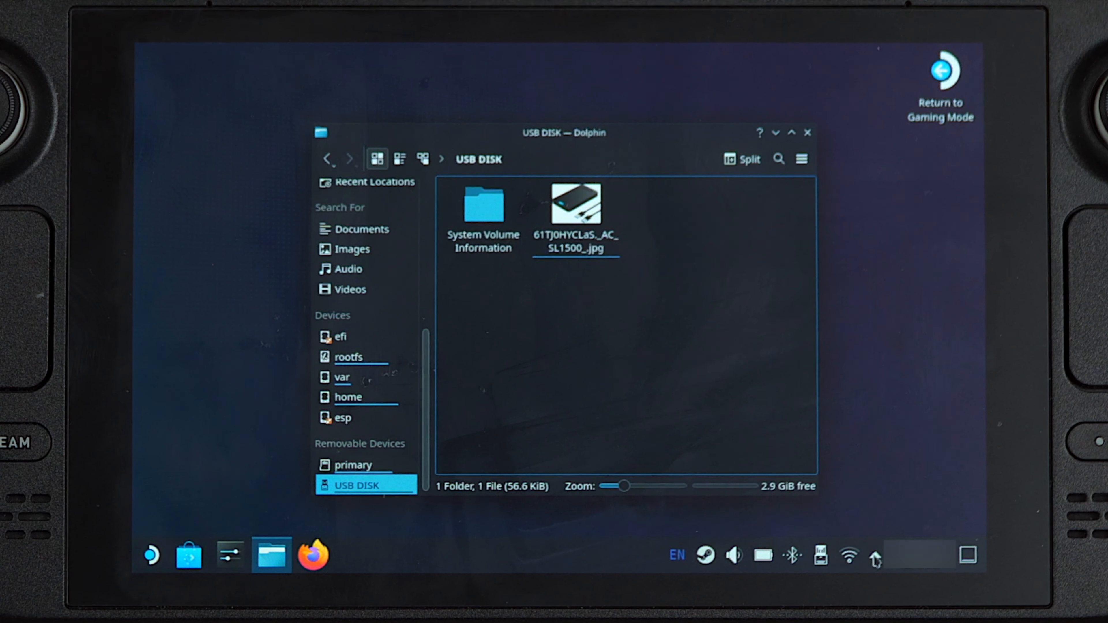
left_click(874, 555)
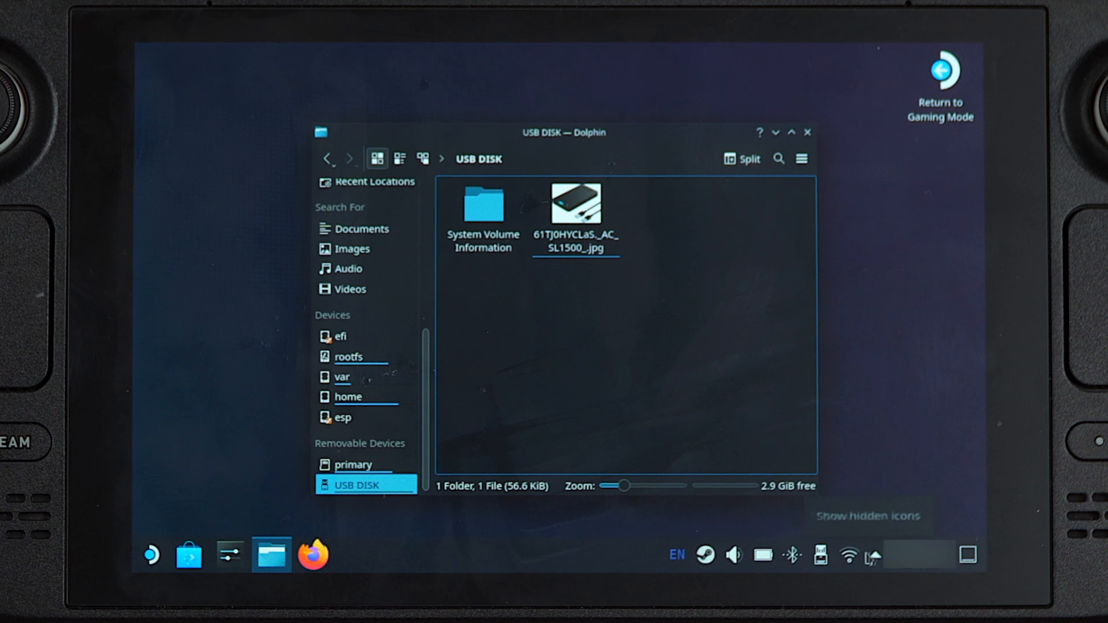
Safely remove USB DISK from the tray's Disks & Devices list.
left_click(871, 555)
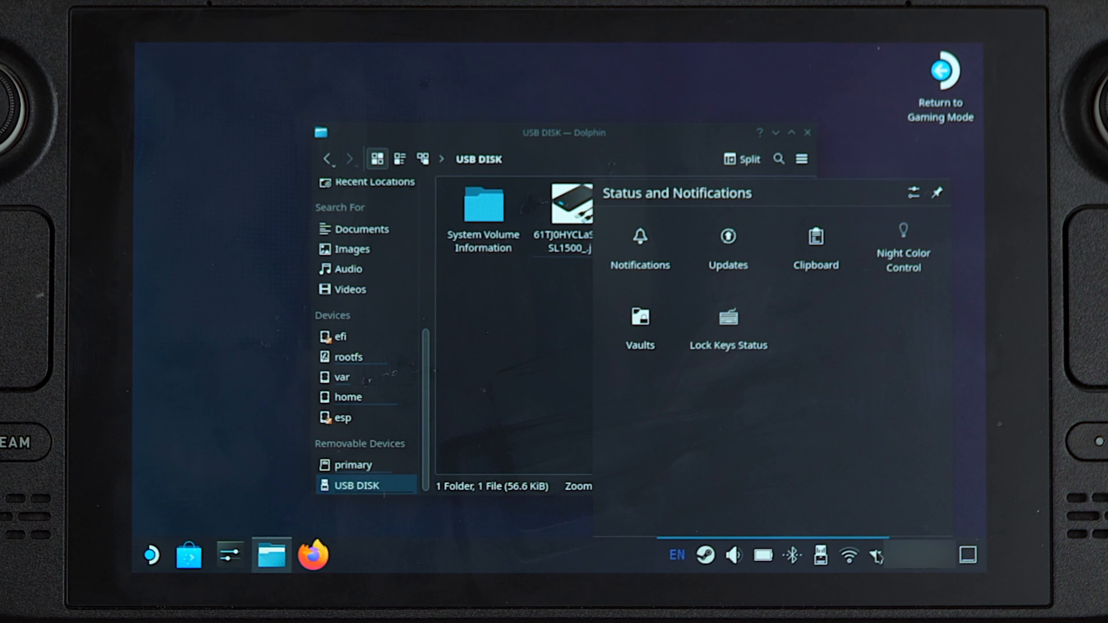
left_click(821, 555)
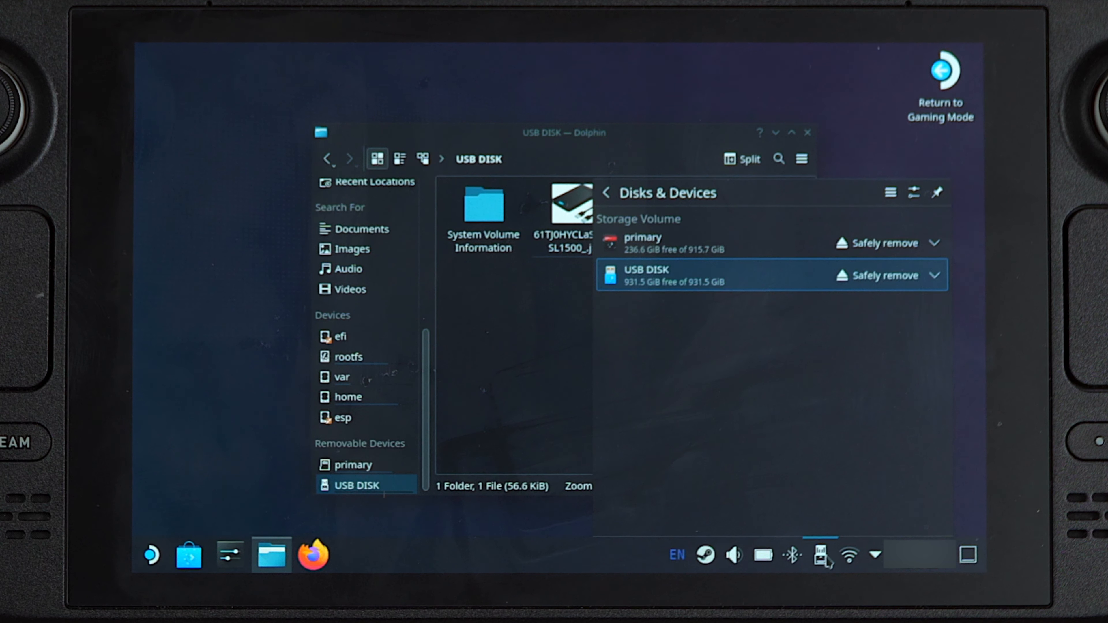
mouse_move(883, 275)
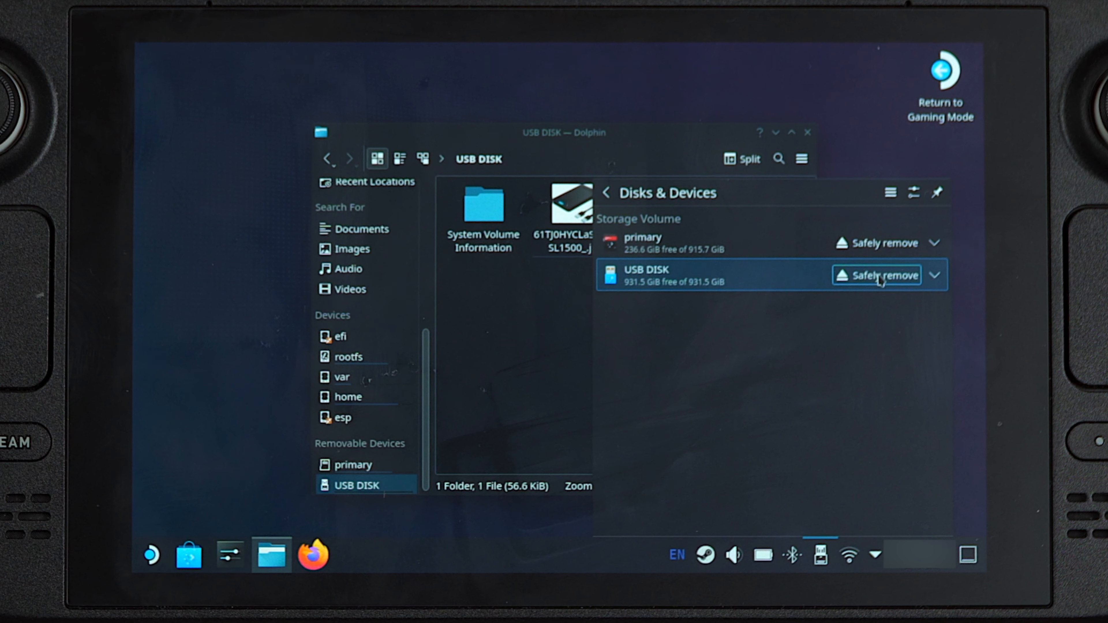
left_click(884, 275)
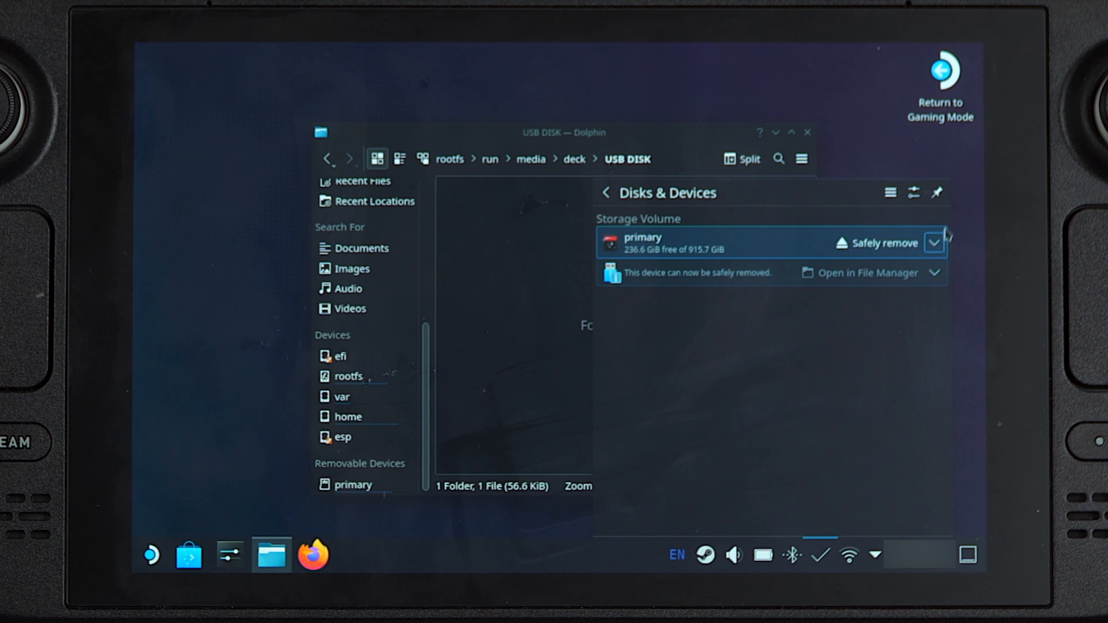